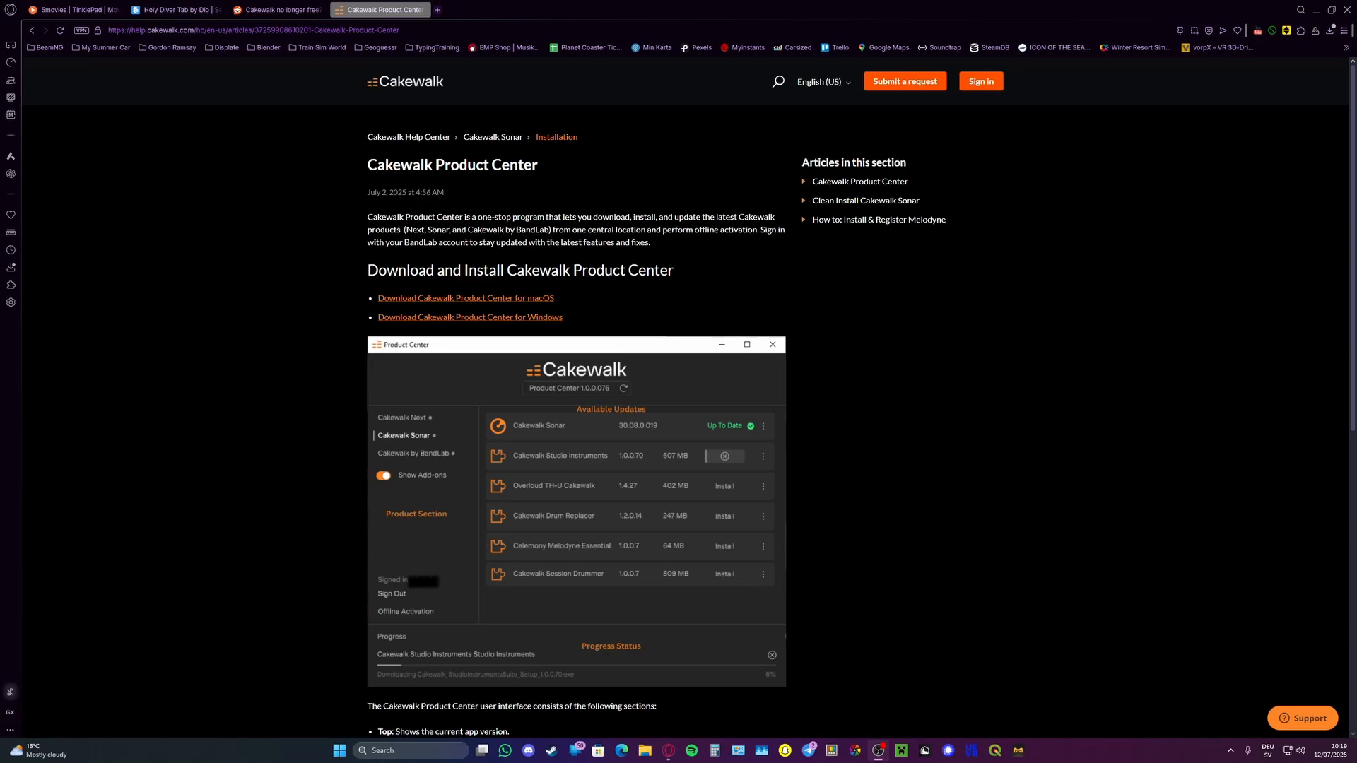
mouse_move(173, 337)
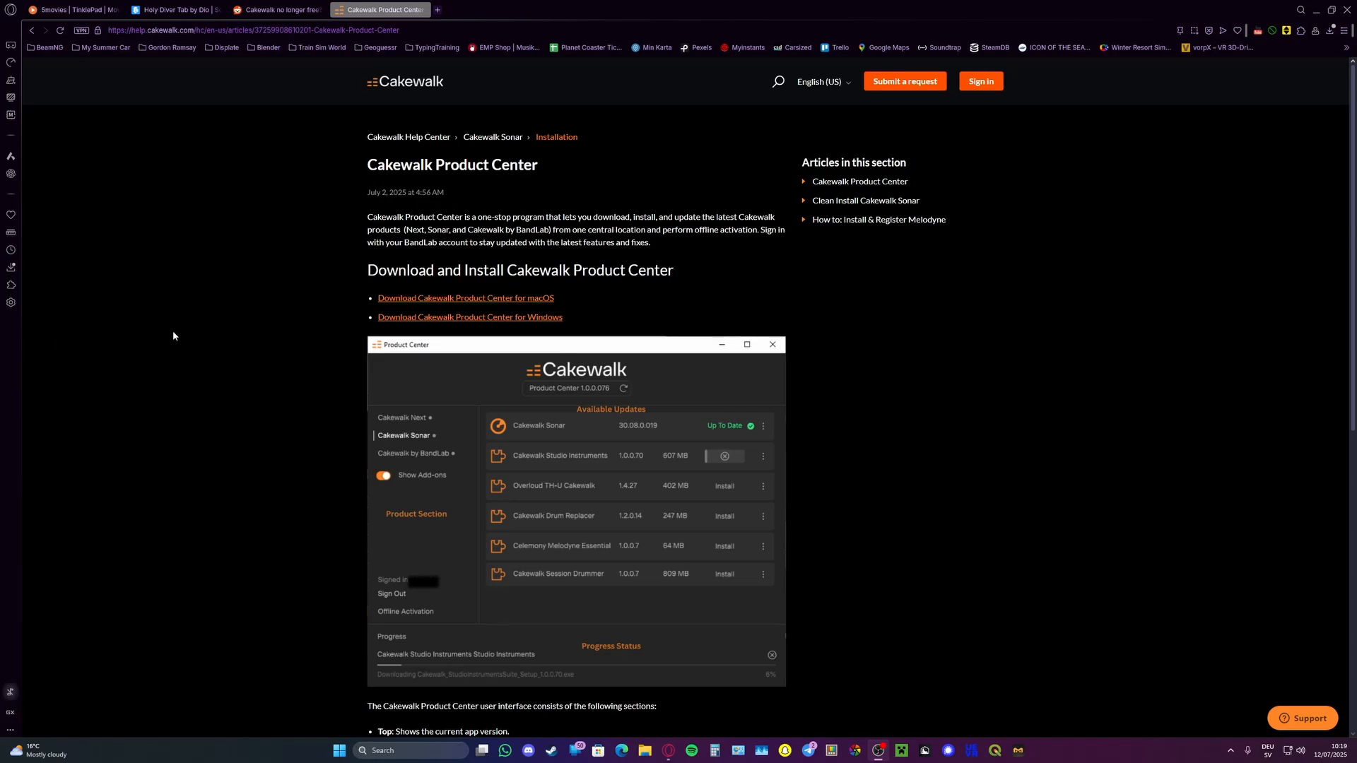
mouse_move(159, 338)
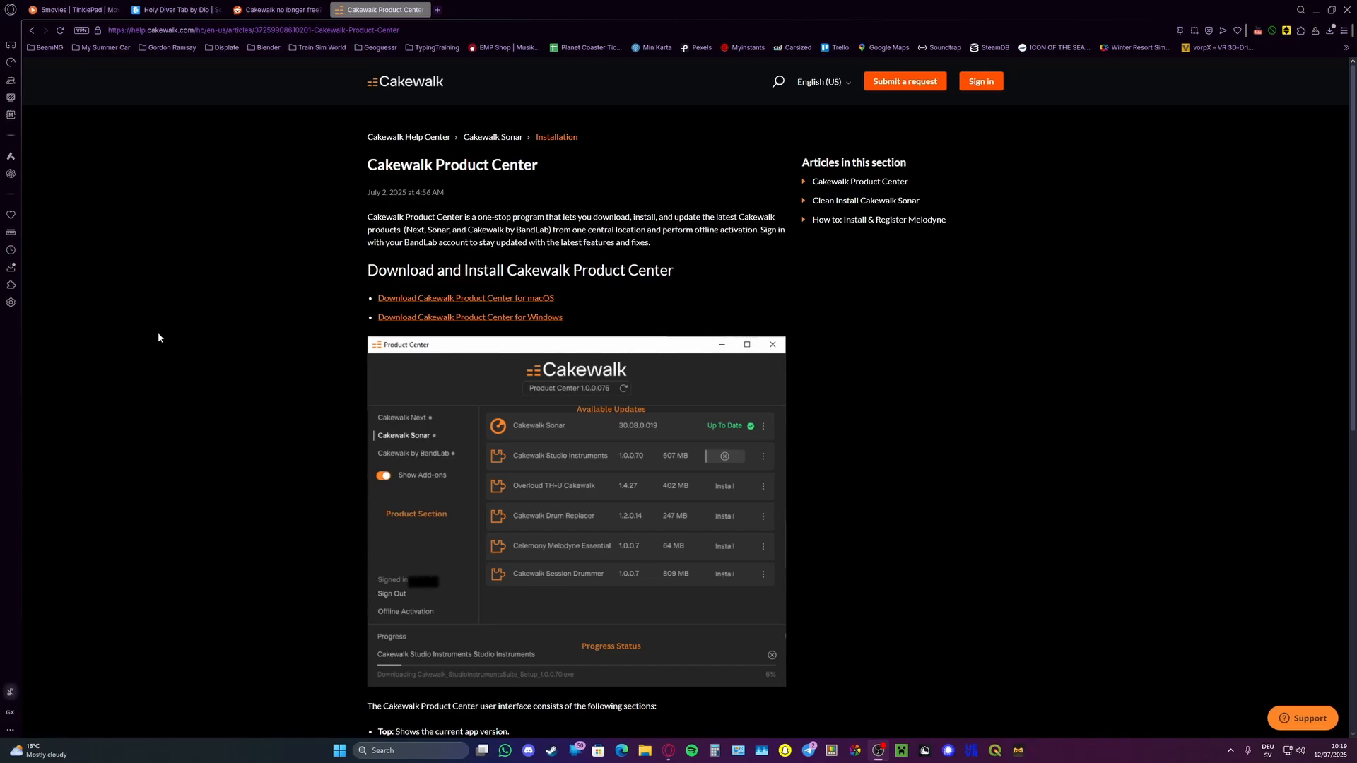
mouse_move(481, 318)
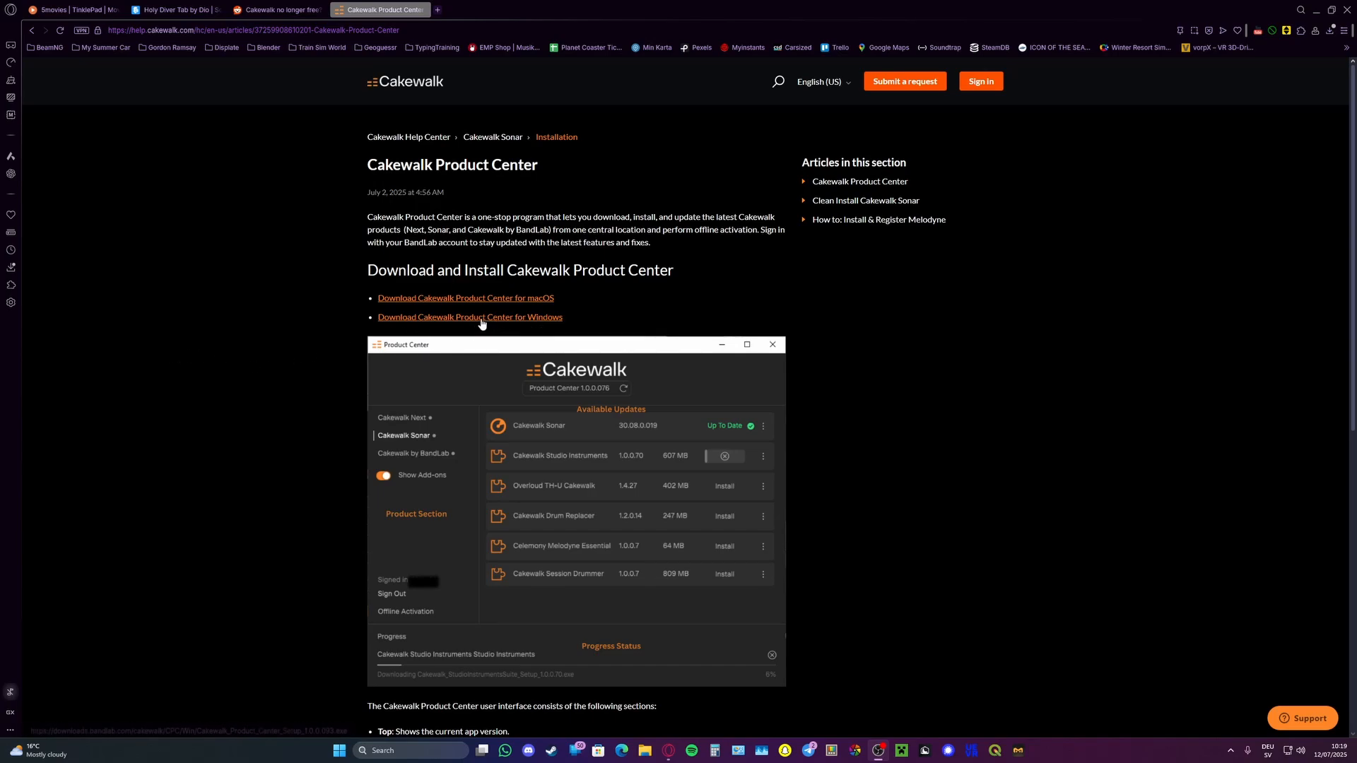
mouse_move(462, 320)
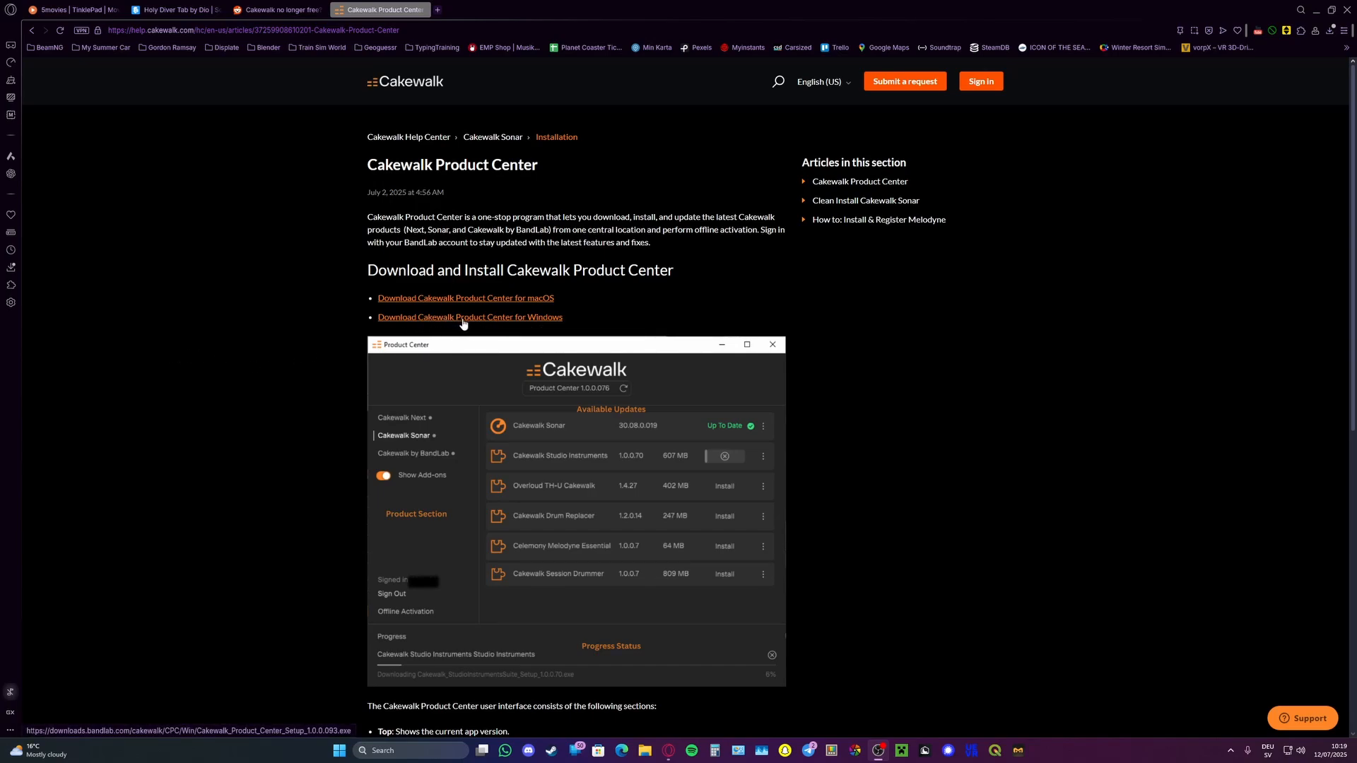
Download the Windows Product Center installer to Downloads and allow it to run as administrator
click(470, 317)
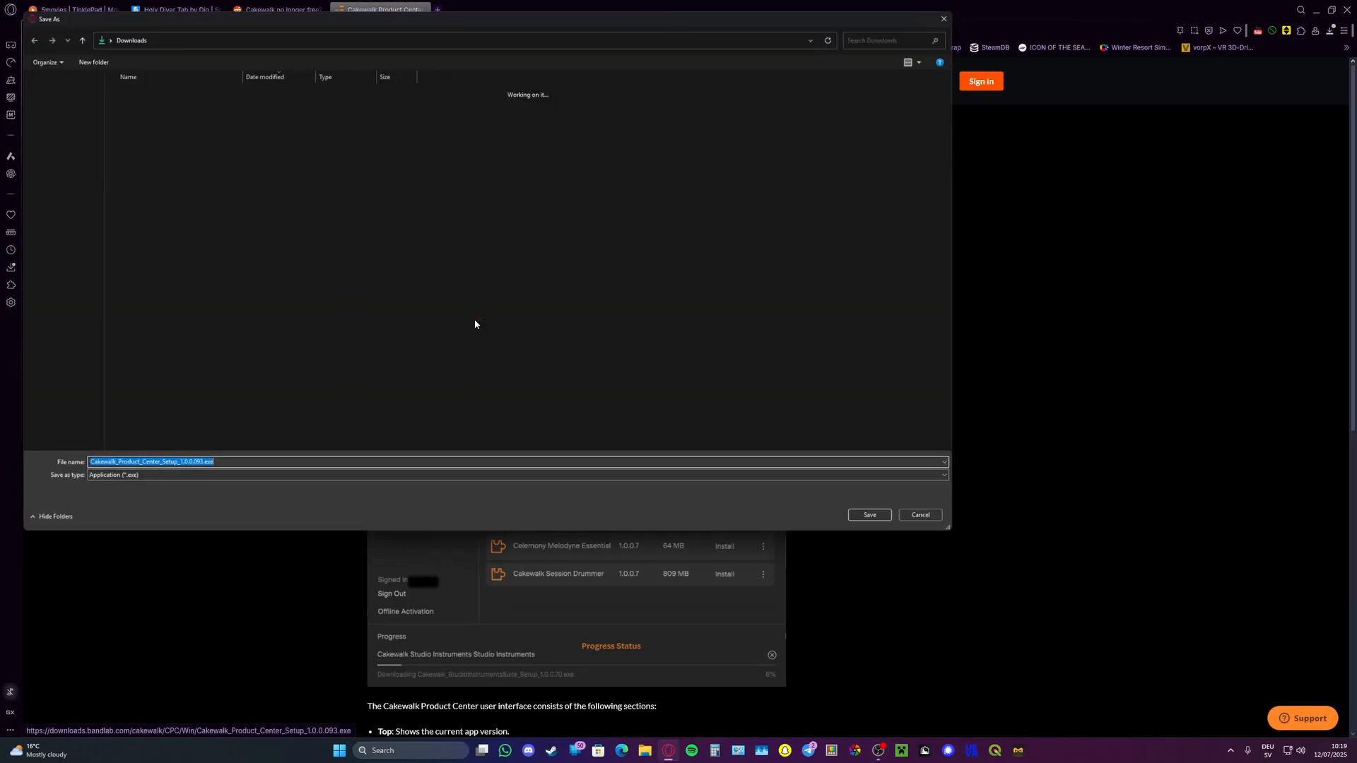
click(868, 515)
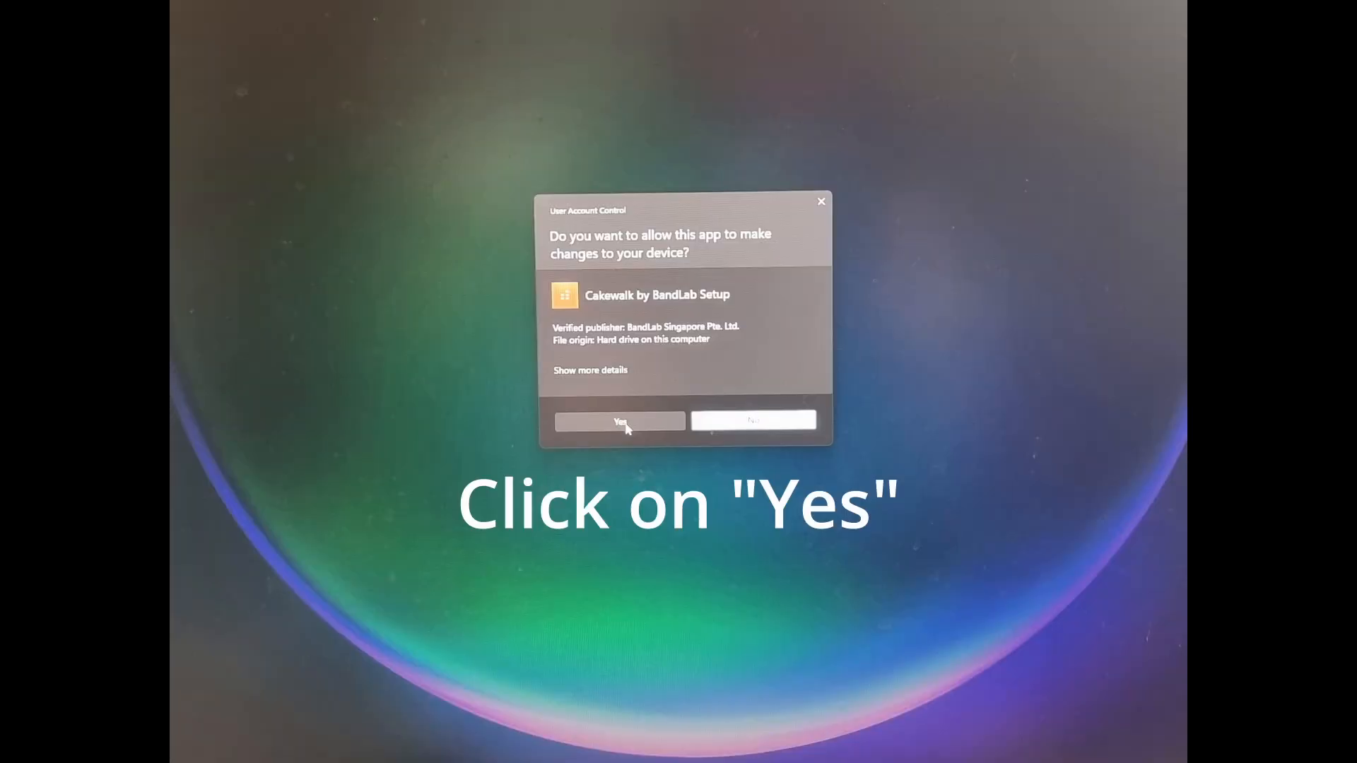
click(619, 422)
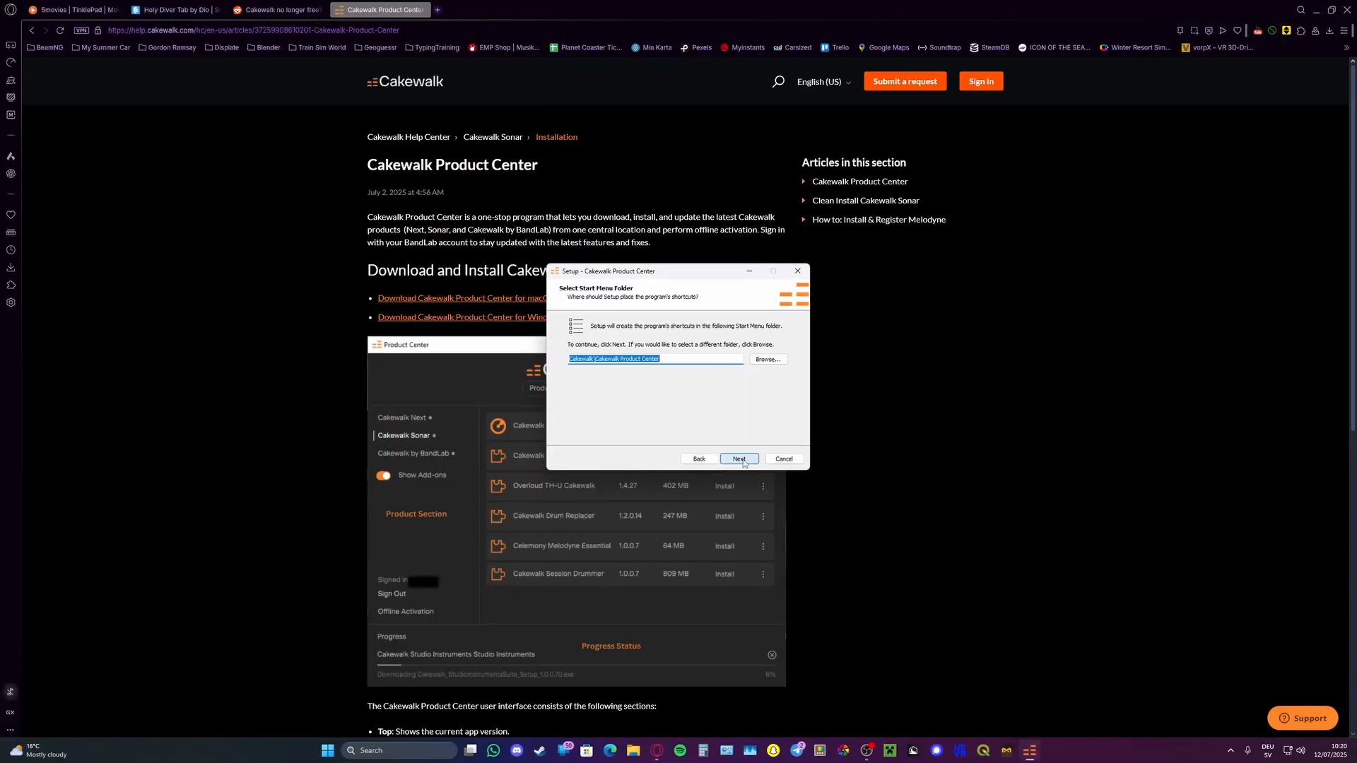
Complete the setup wizard with the default Start menu folder and desktop icon, then finish
click(739, 458)
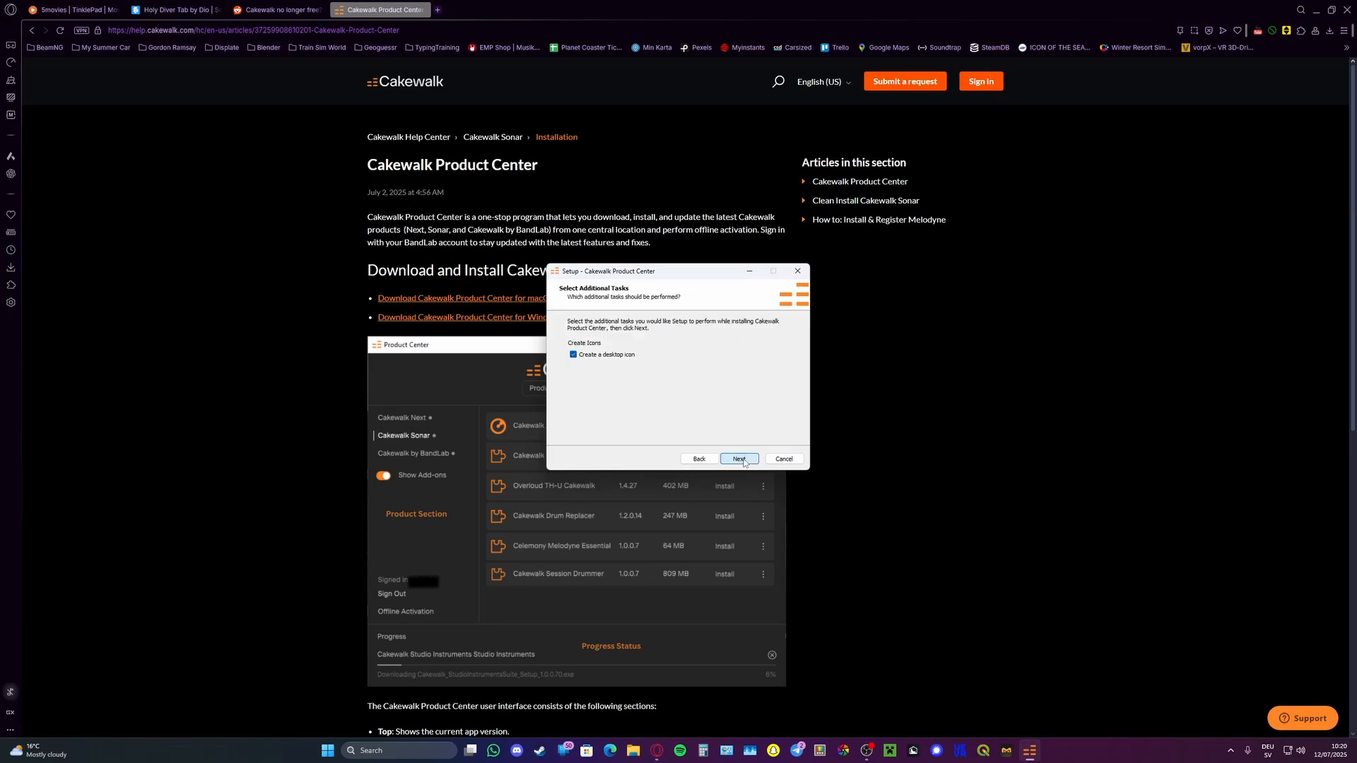
click(738, 458)
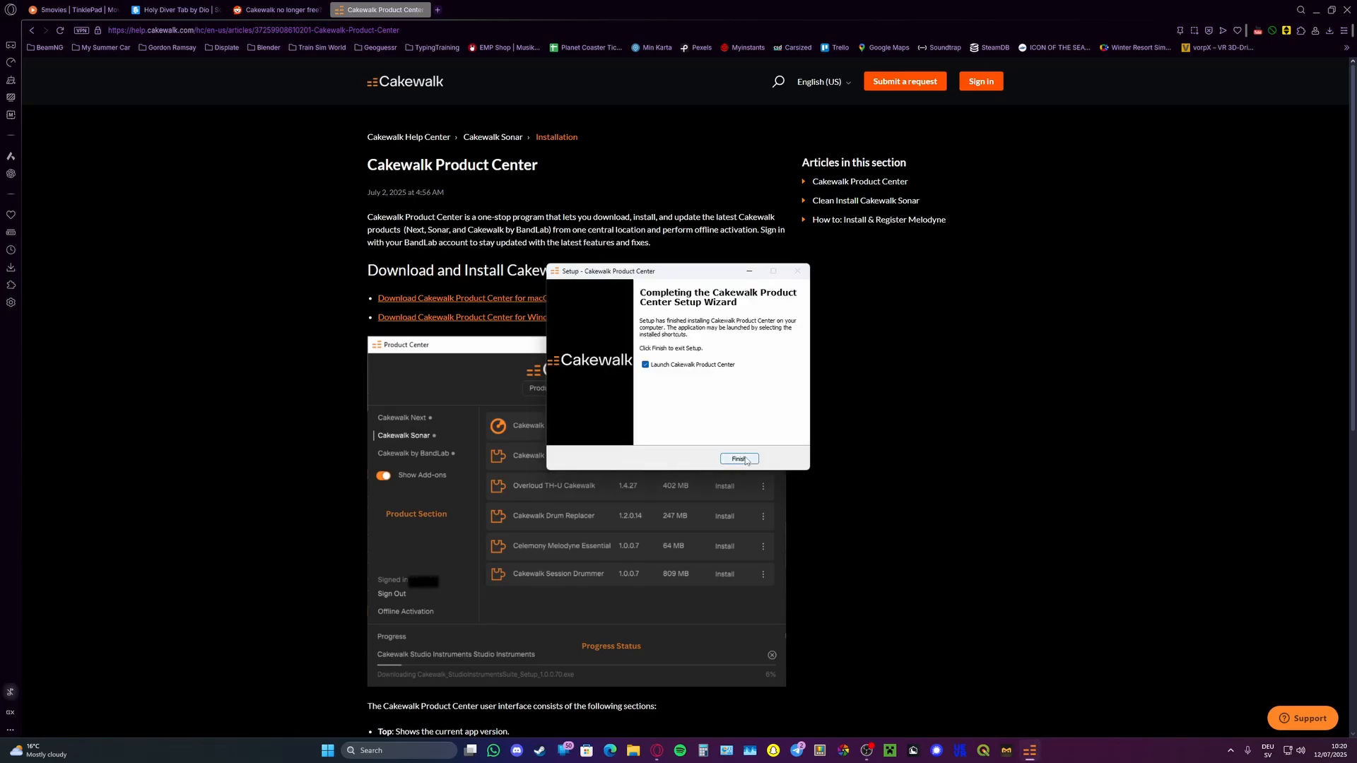
click(738, 458)
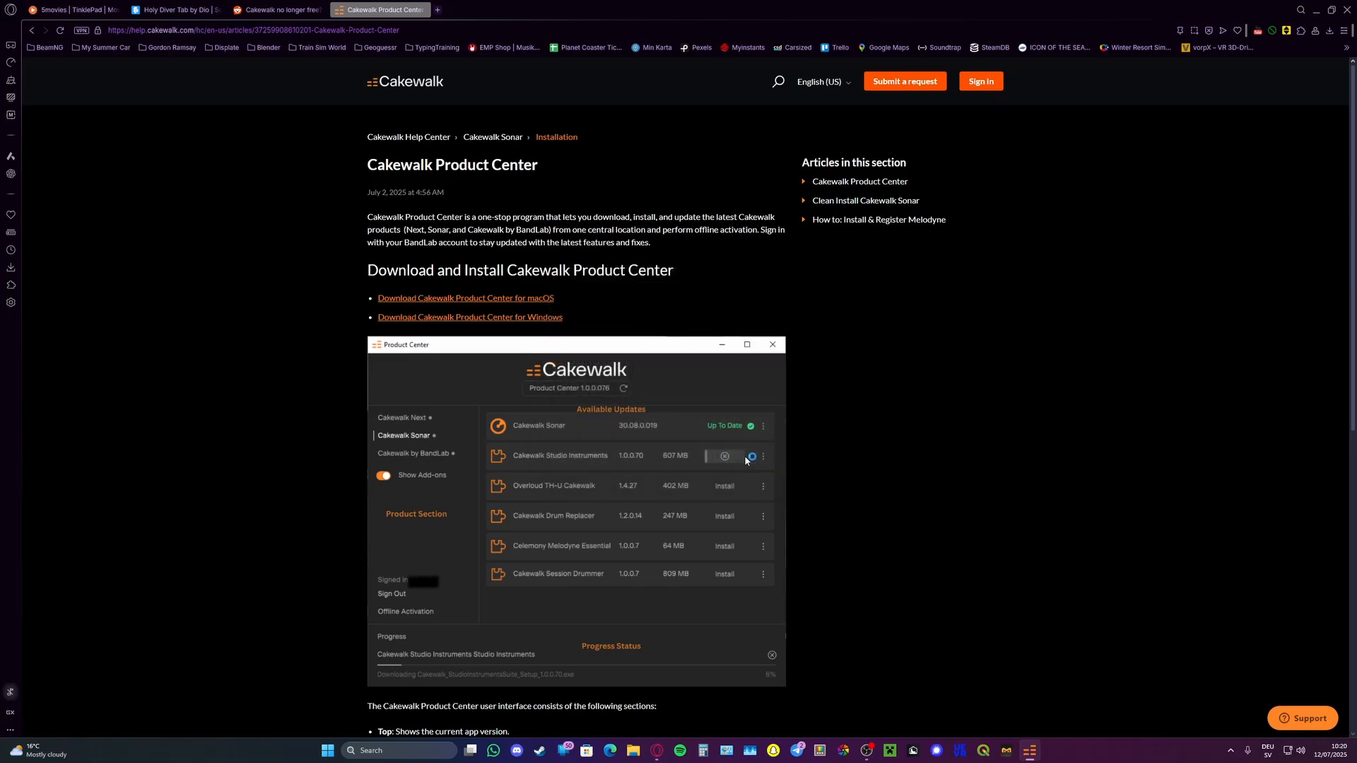
Sign in to Product Center through BandLab with the account username and password
click(978, 80)
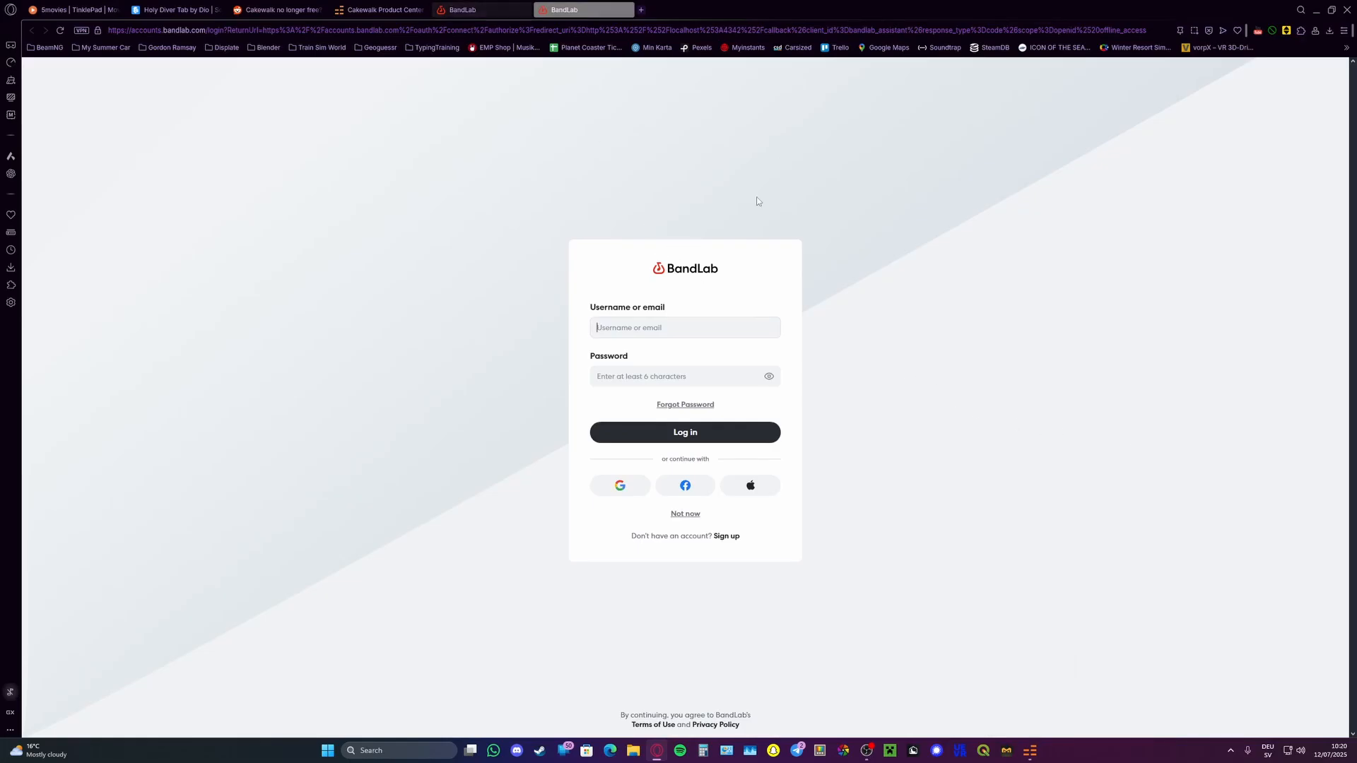
click(684, 327)
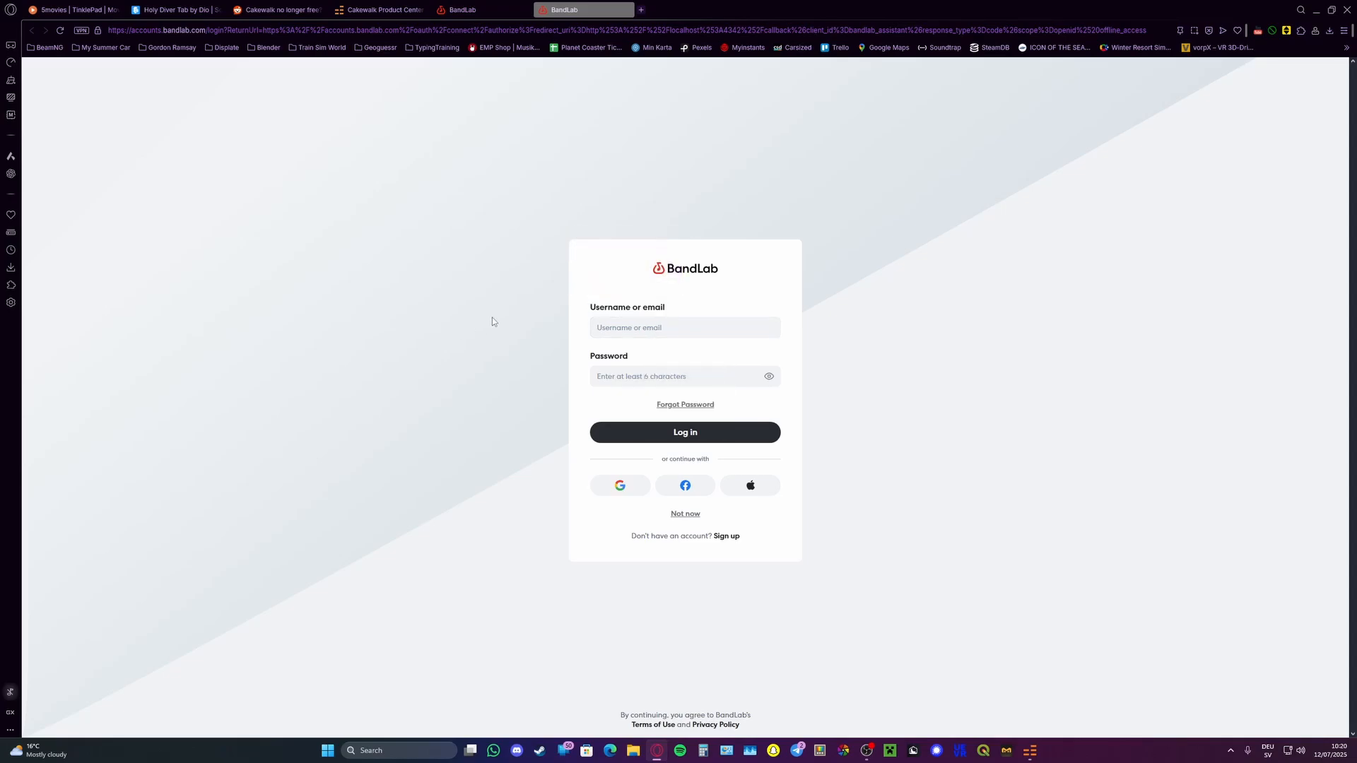
mouse_move(854, 464)
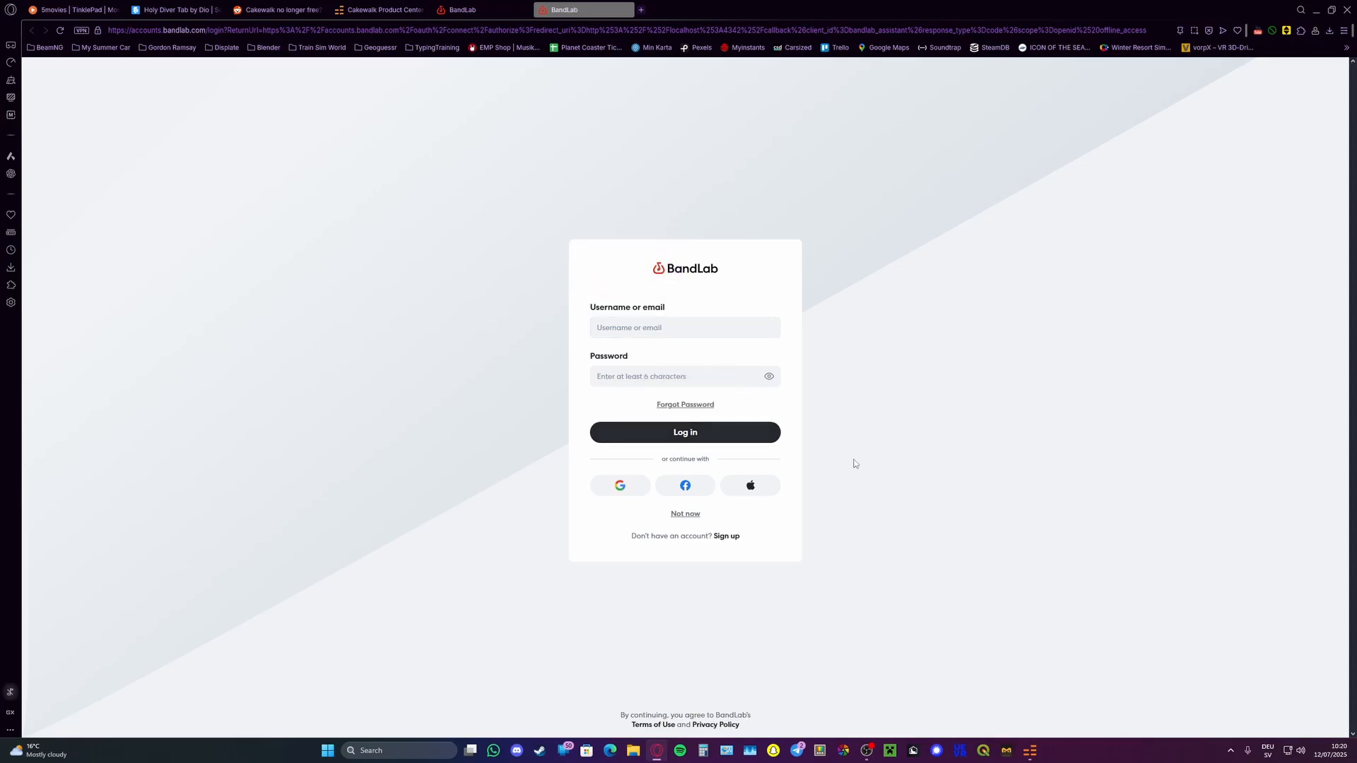
click(684, 432)
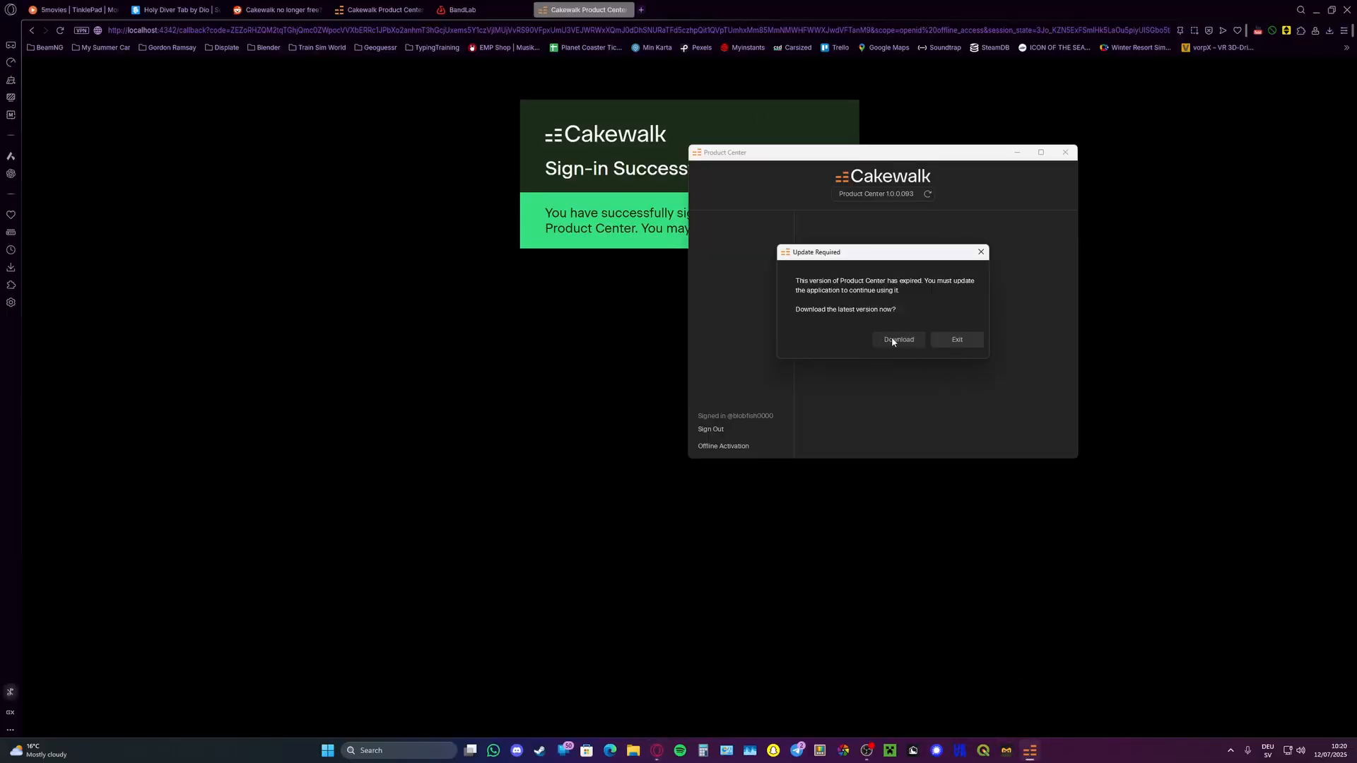
Download and install the required Product Center update with admin approval and let it relaunch
click(898, 339)
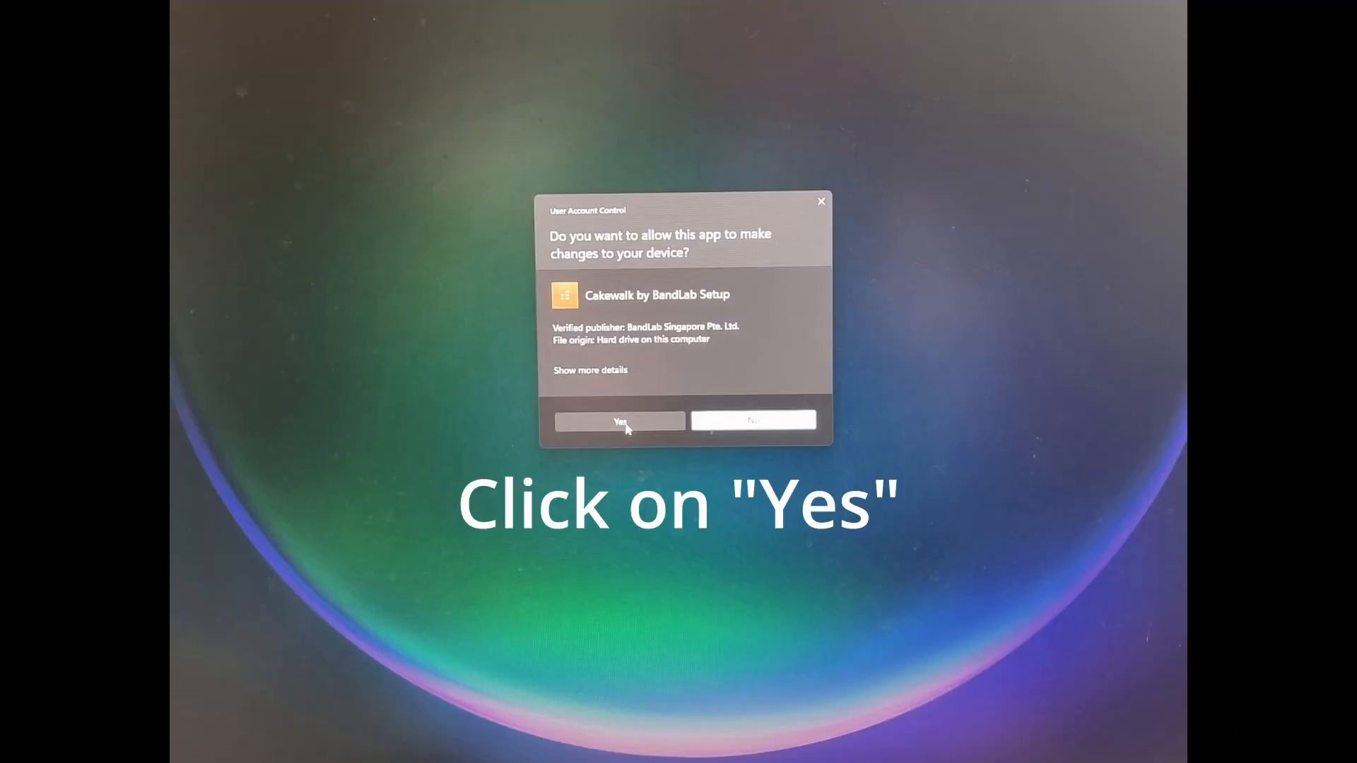
click(619, 421)
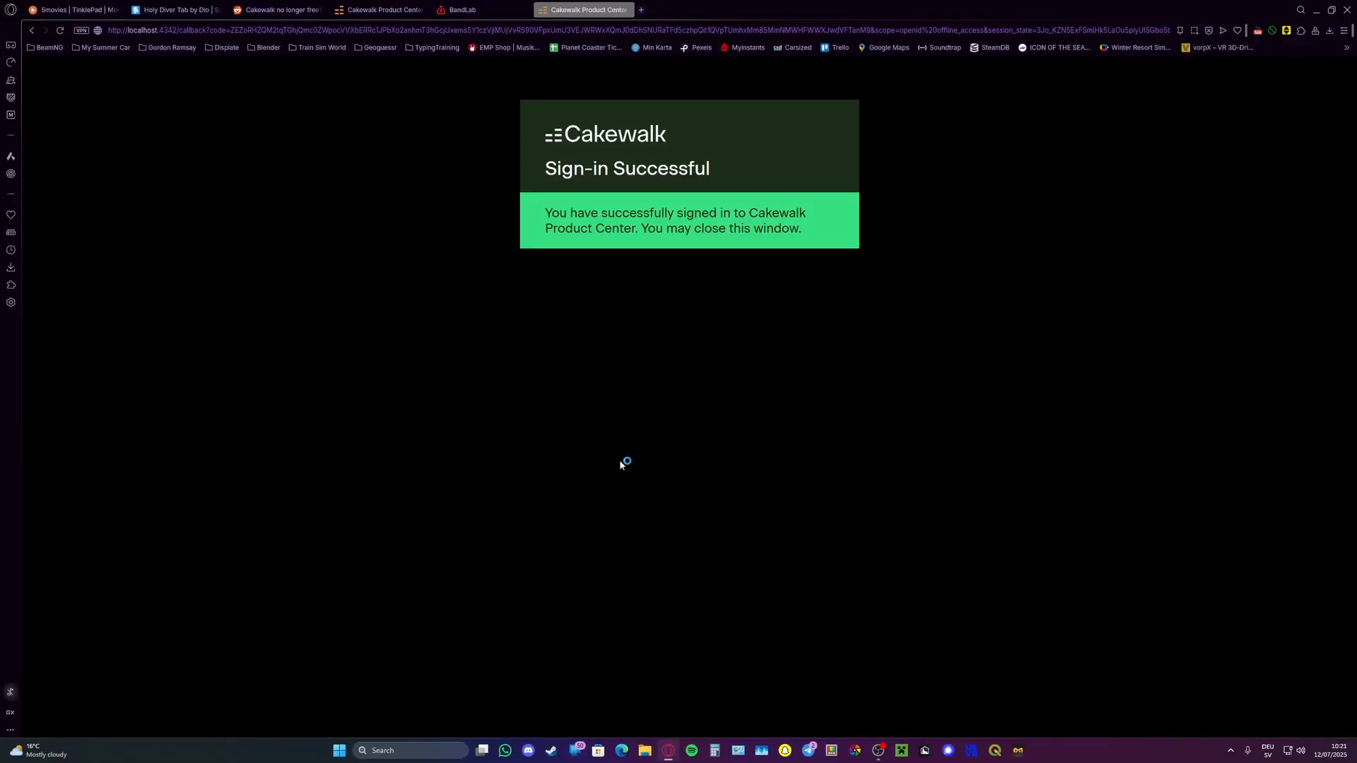
click(682, 10)
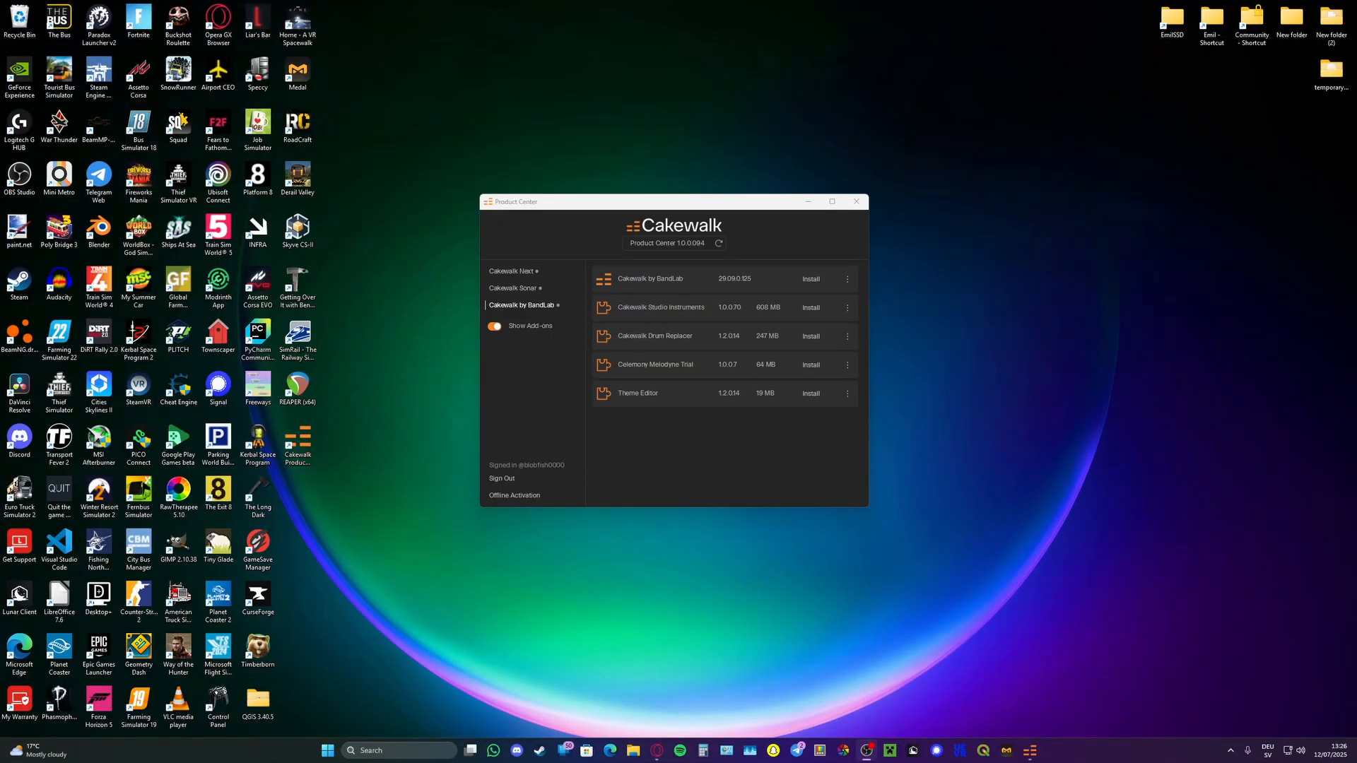
mouse_move(611, 485)
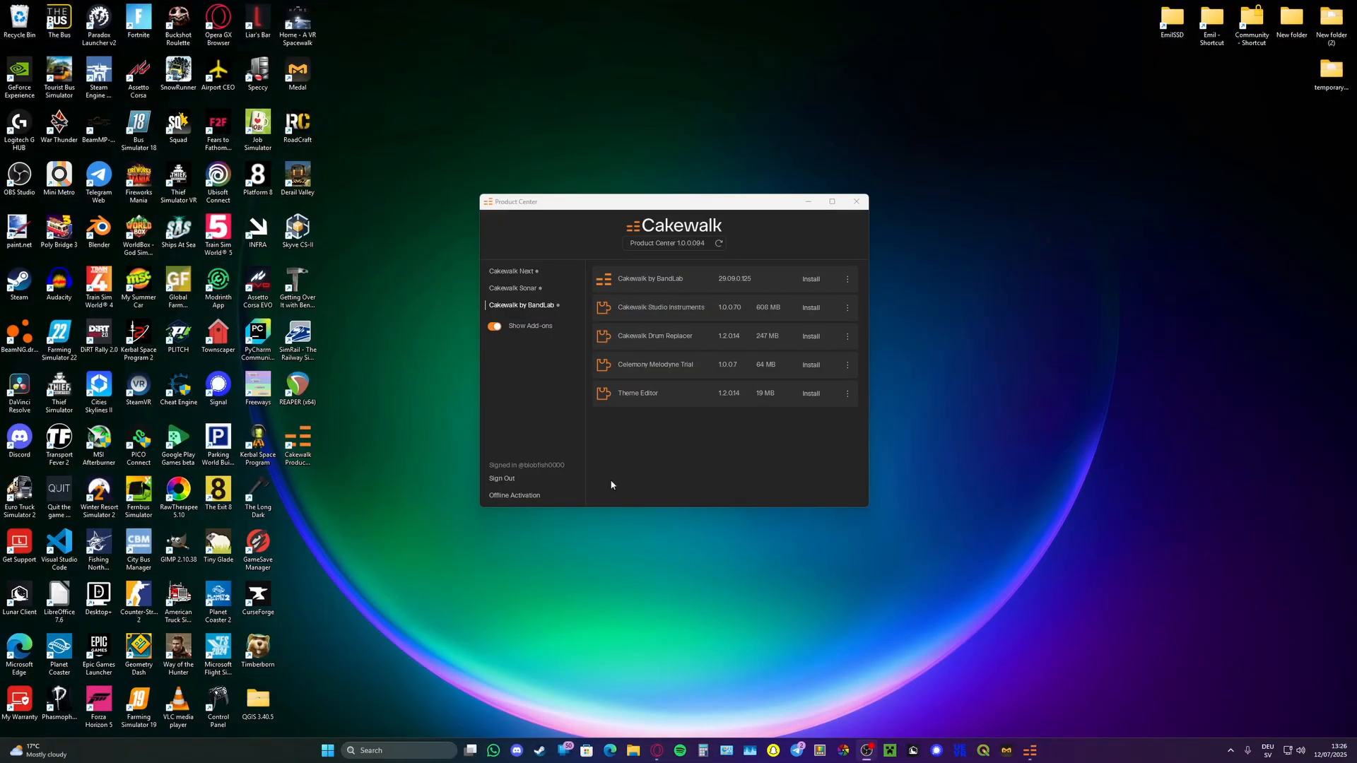
mouse_move(636, 468)
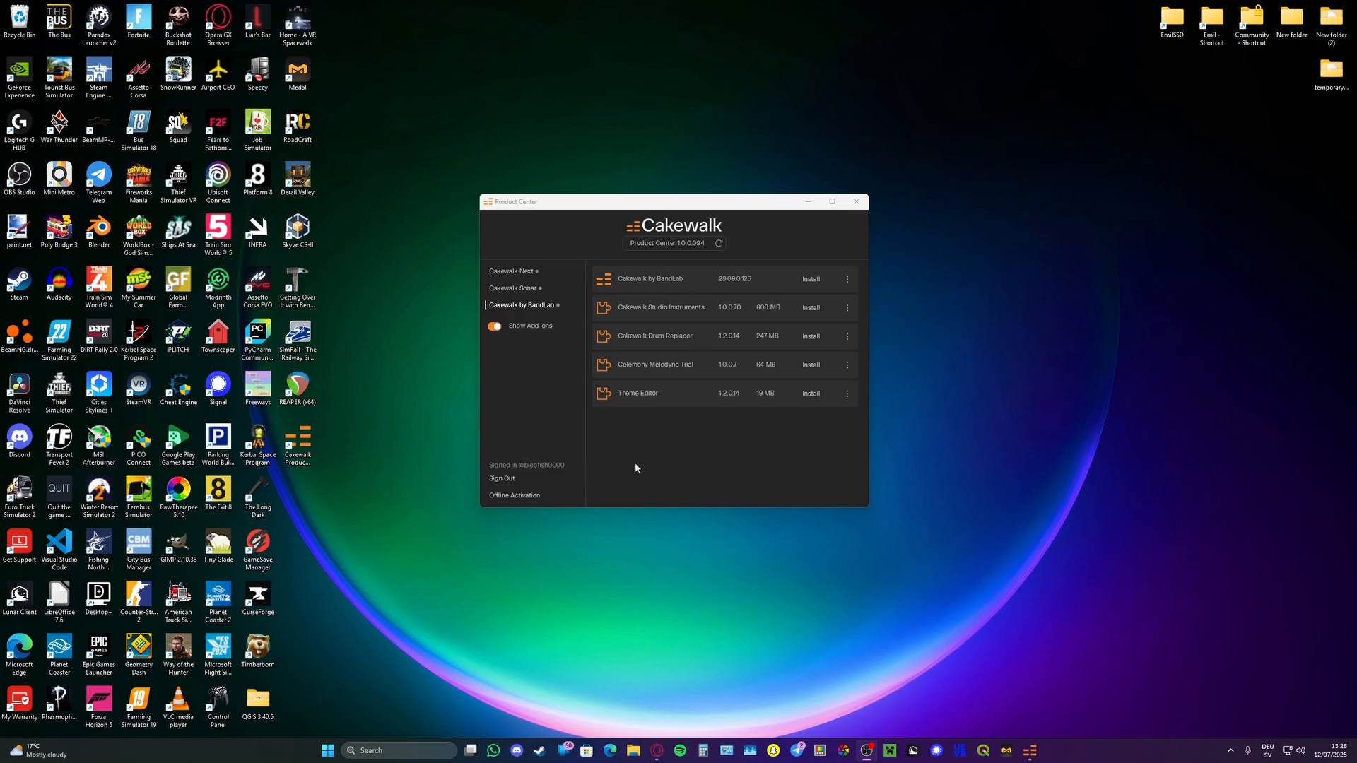
mouse_move(691, 277)
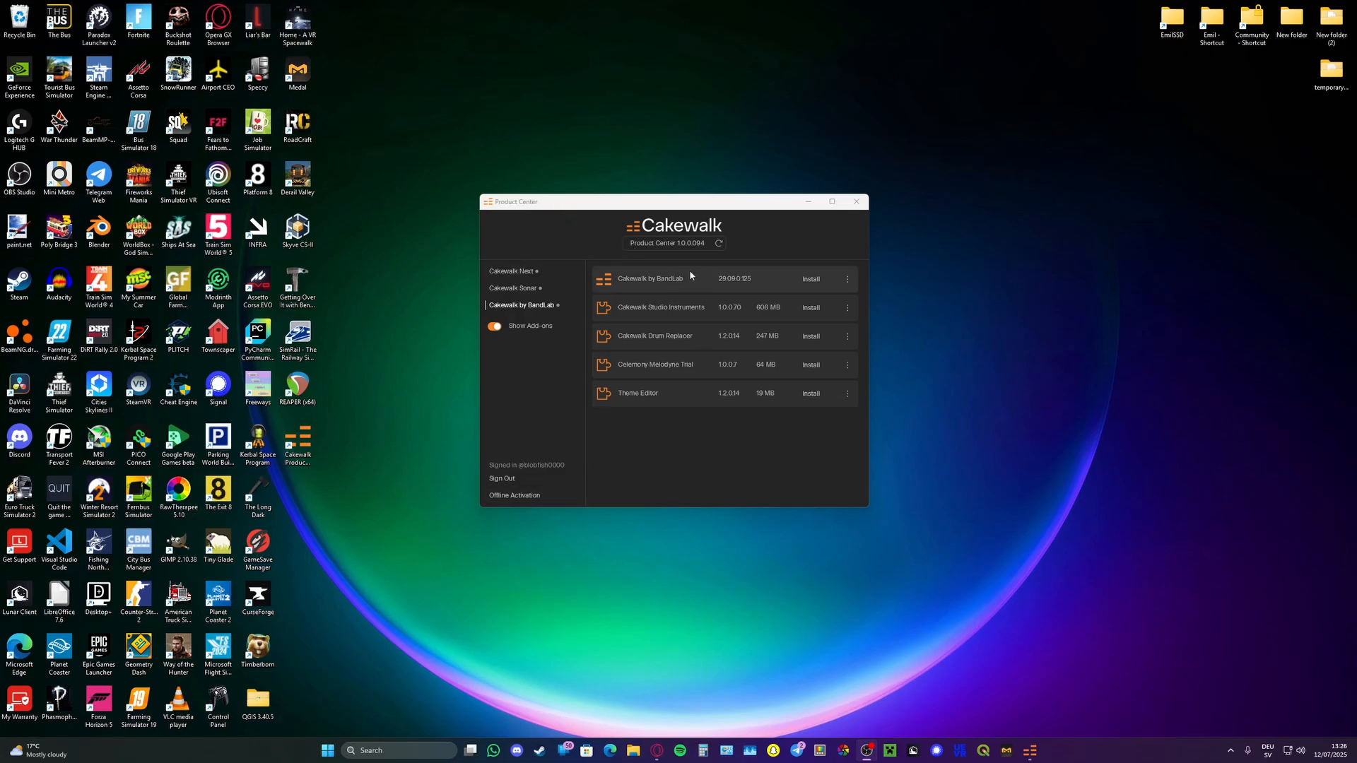
mouse_move(683, 285)
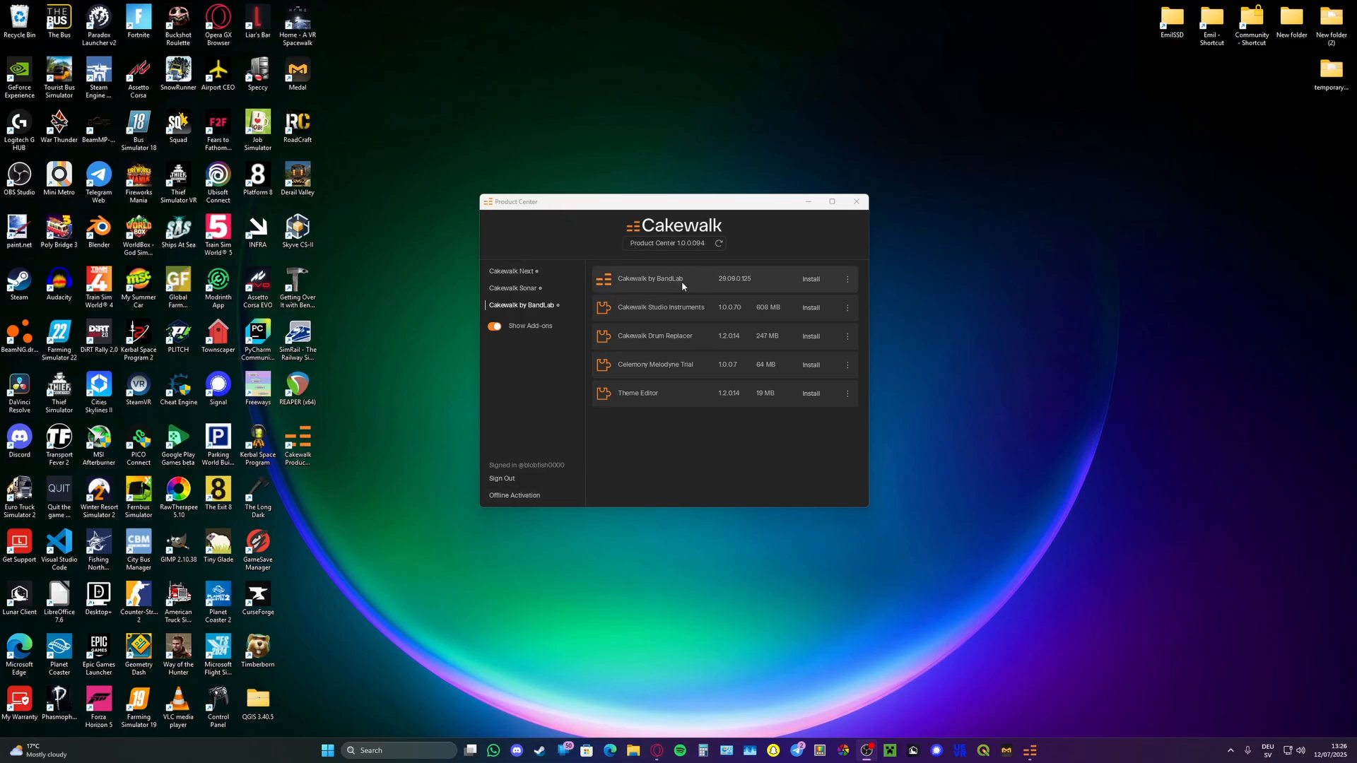
mouse_move(632, 313)
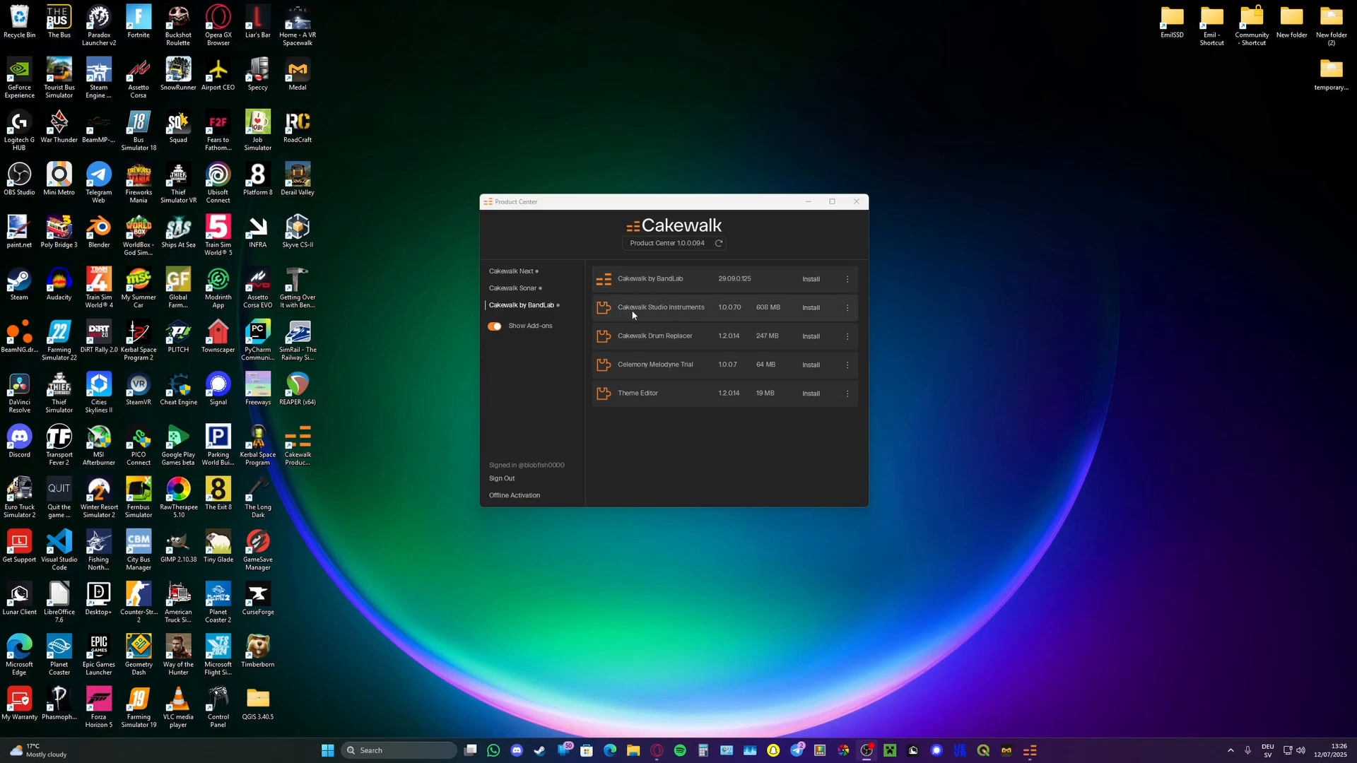
mouse_move(616, 339)
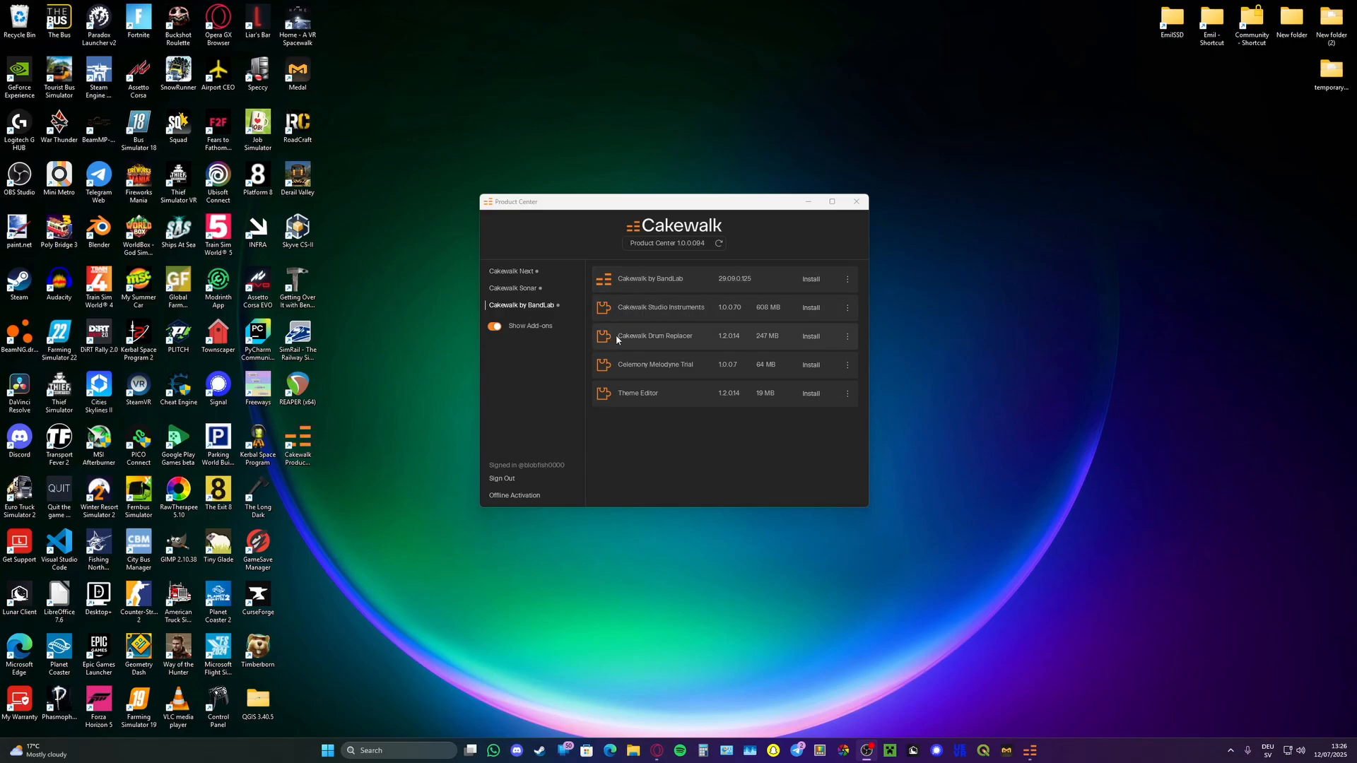
mouse_move(816, 259)
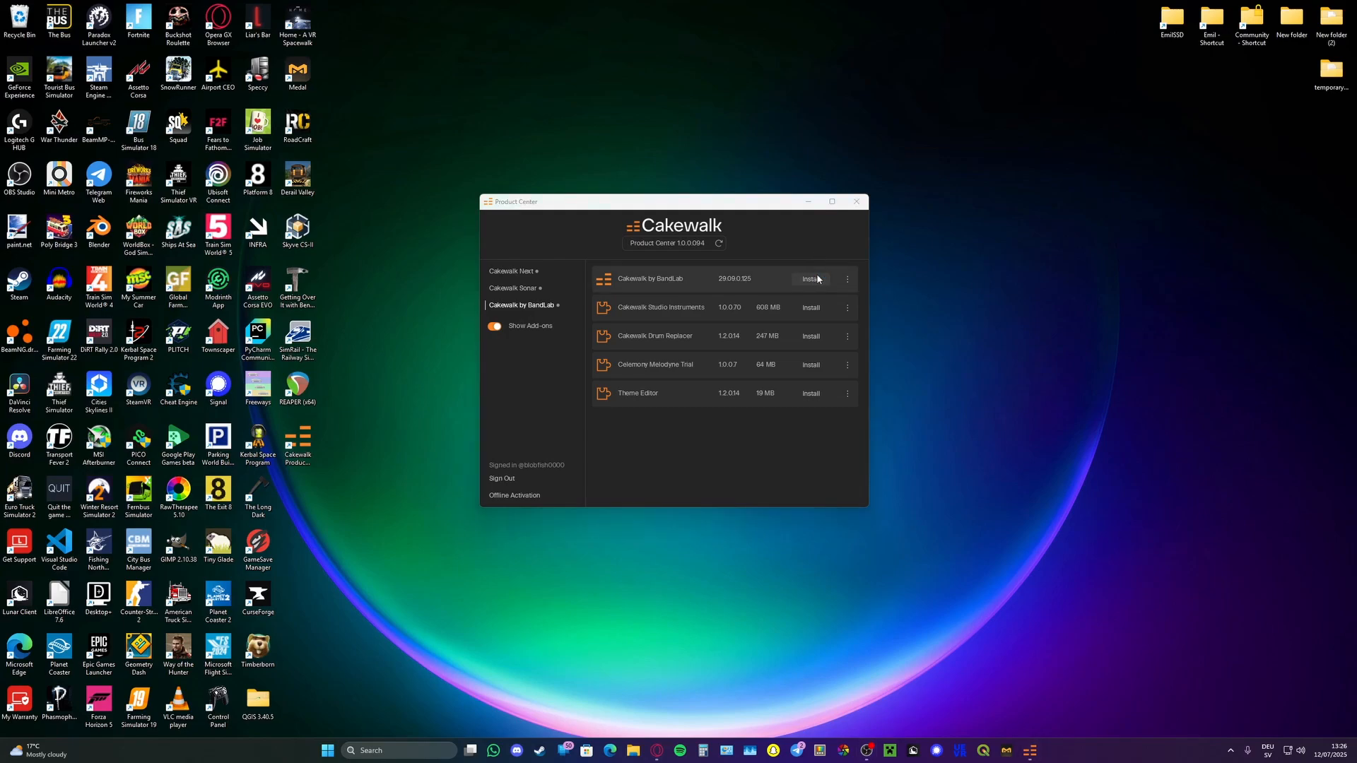
Start the Cakewalk by BandLab install with admin approval, English language and accepted license
click(810, 278)
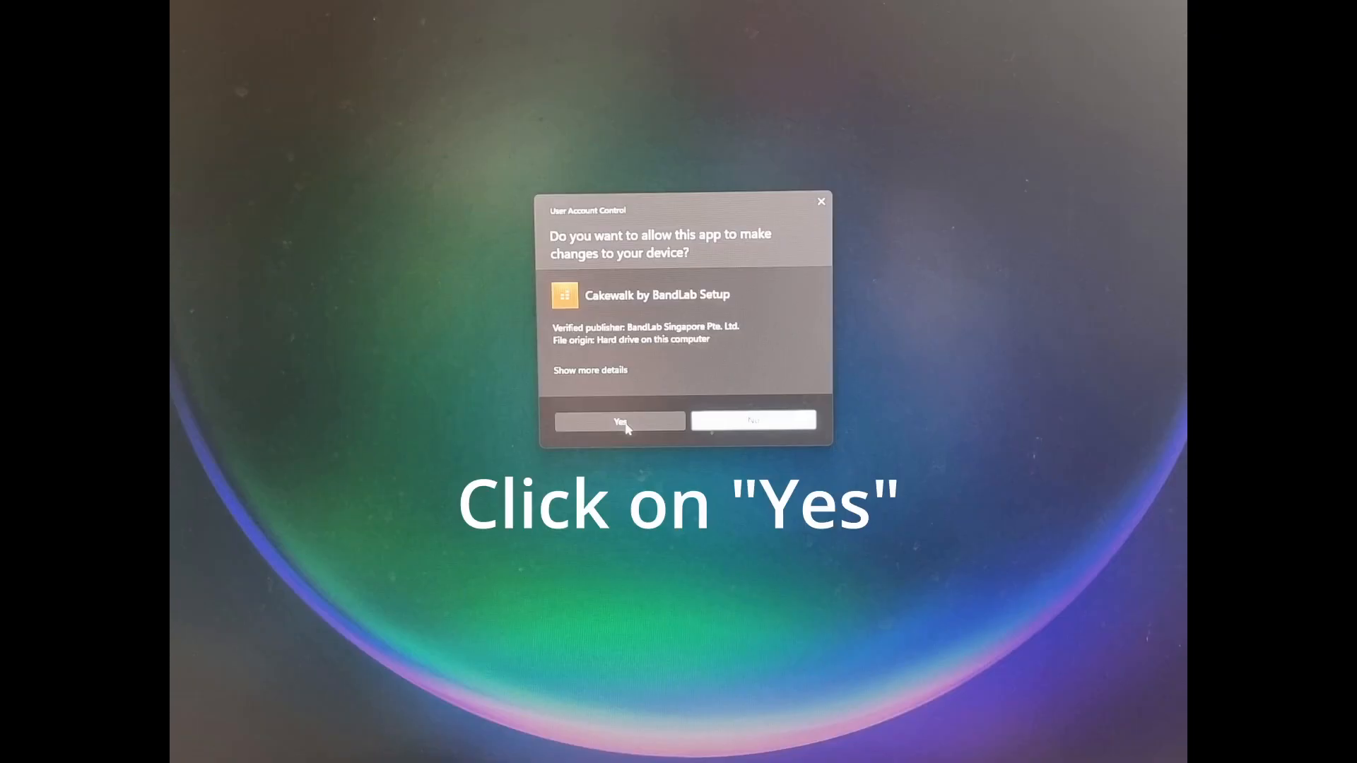
click(618, 422)
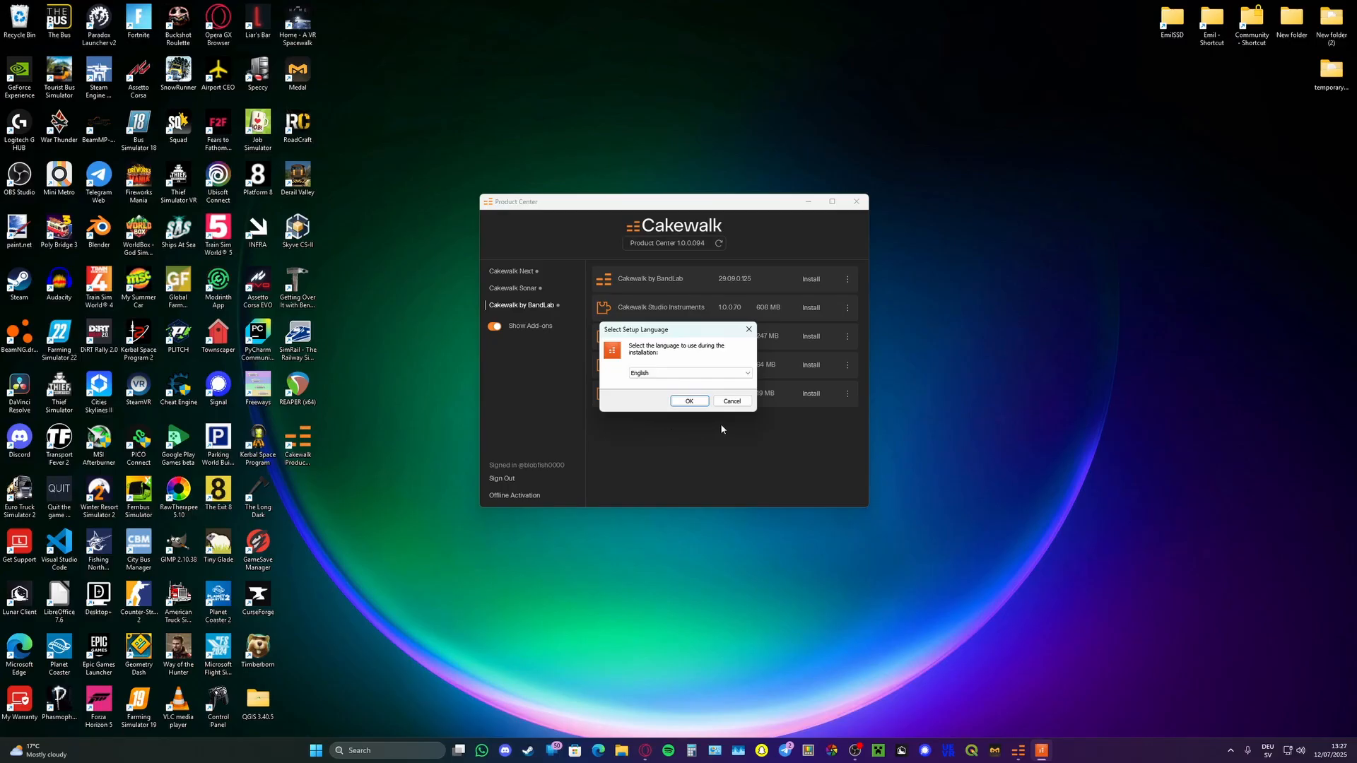
click(689, 400)
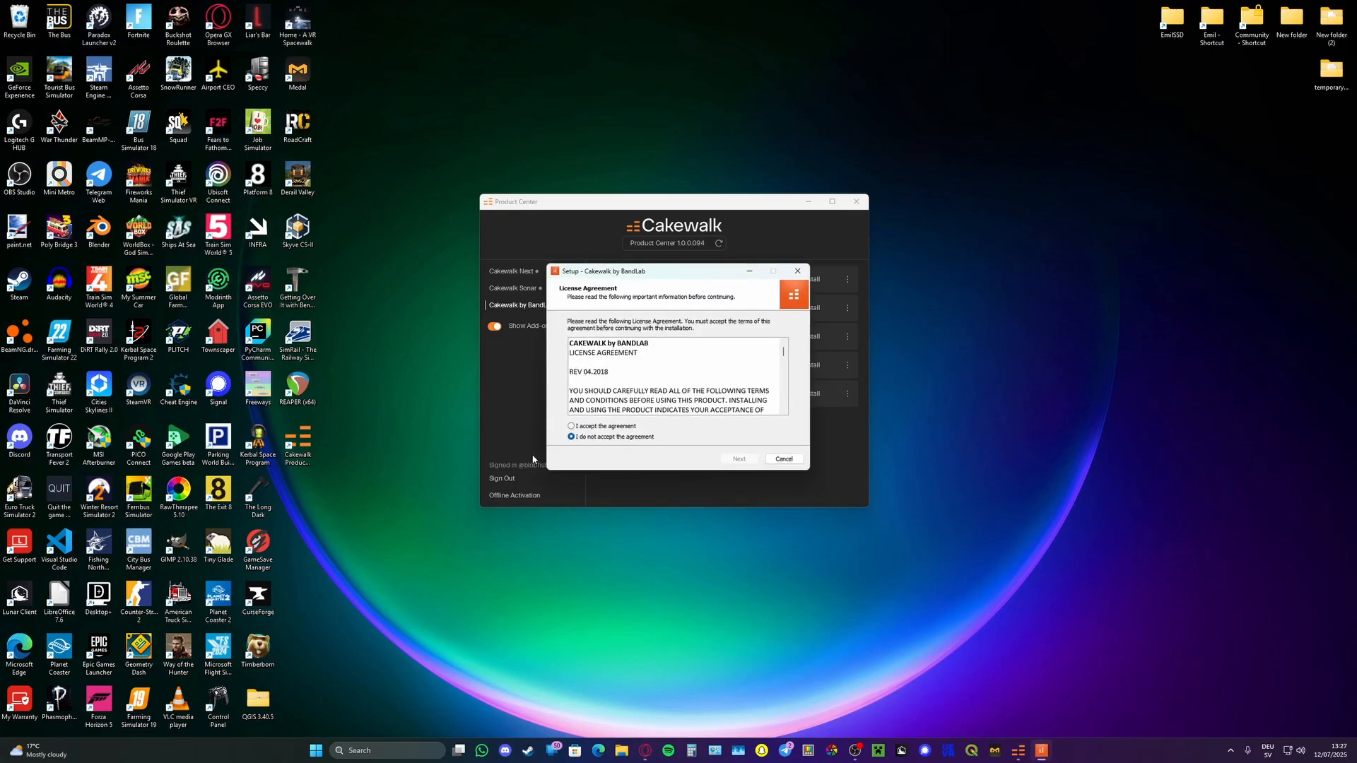
click(738, 458)
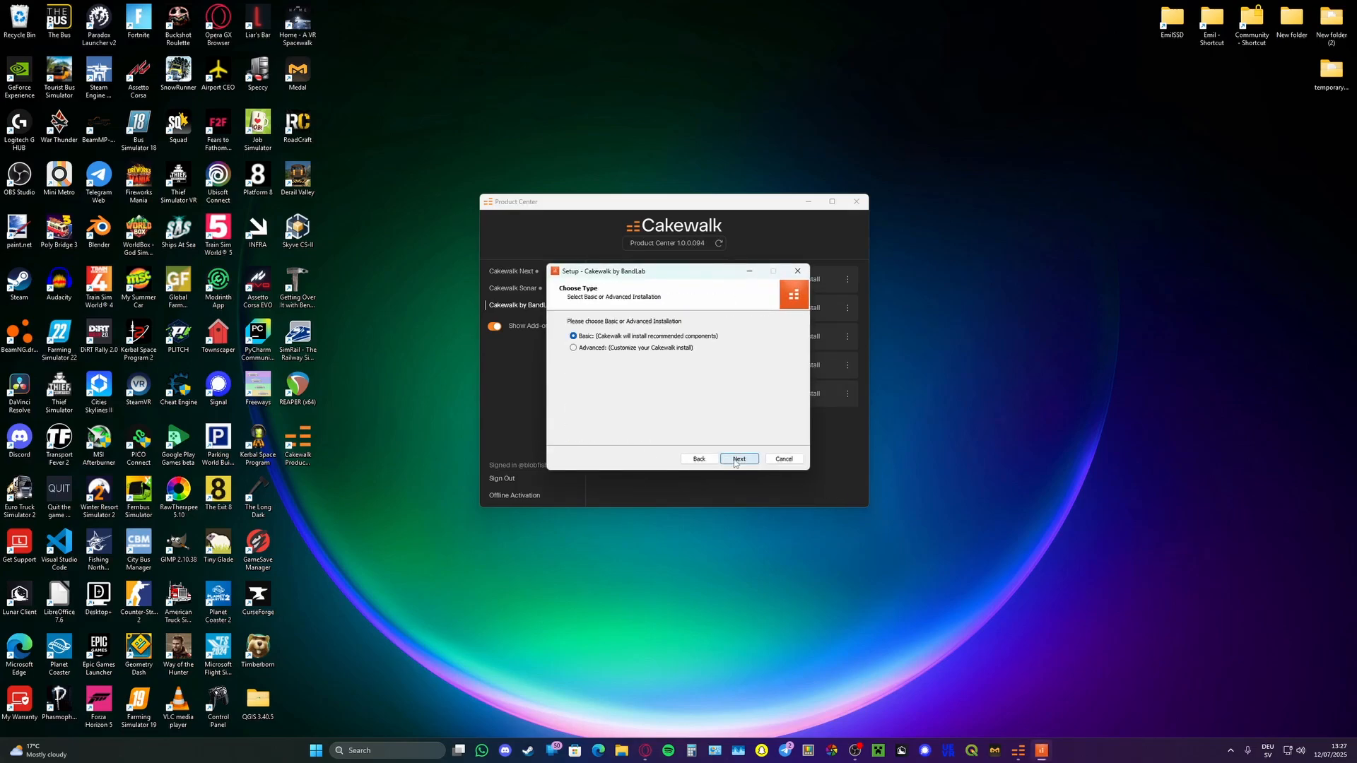
Keep the Basic install type and default VST folder, skip release notes and finish setup
click(738, 458)
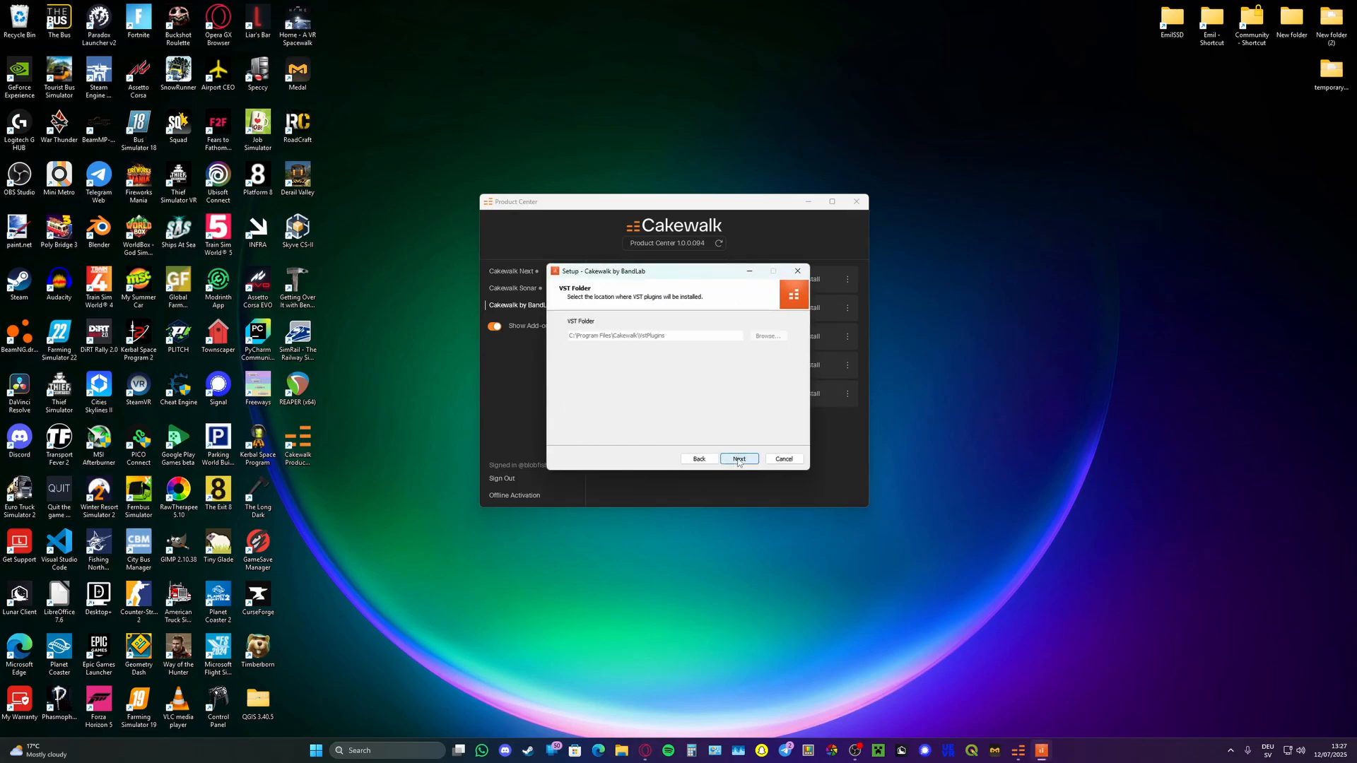
click(739, 458)
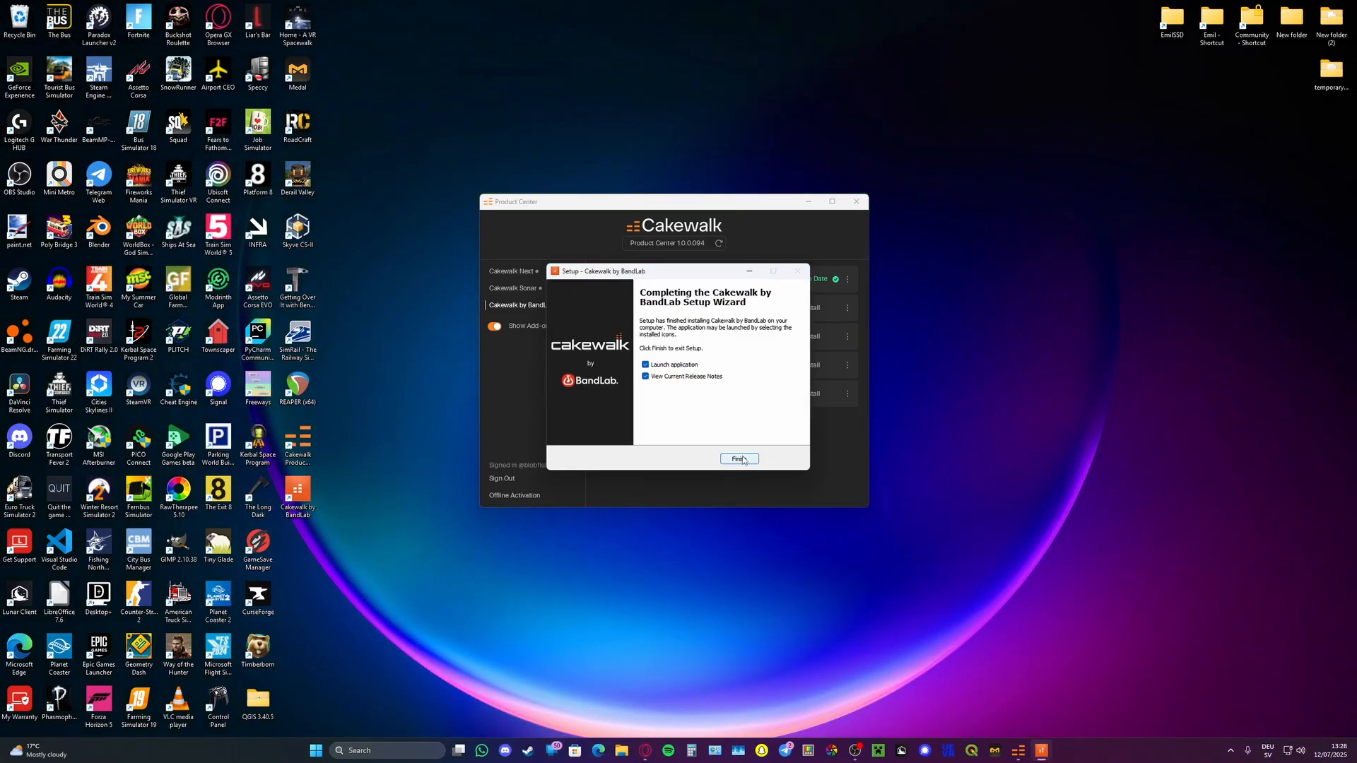
click(646, 376)
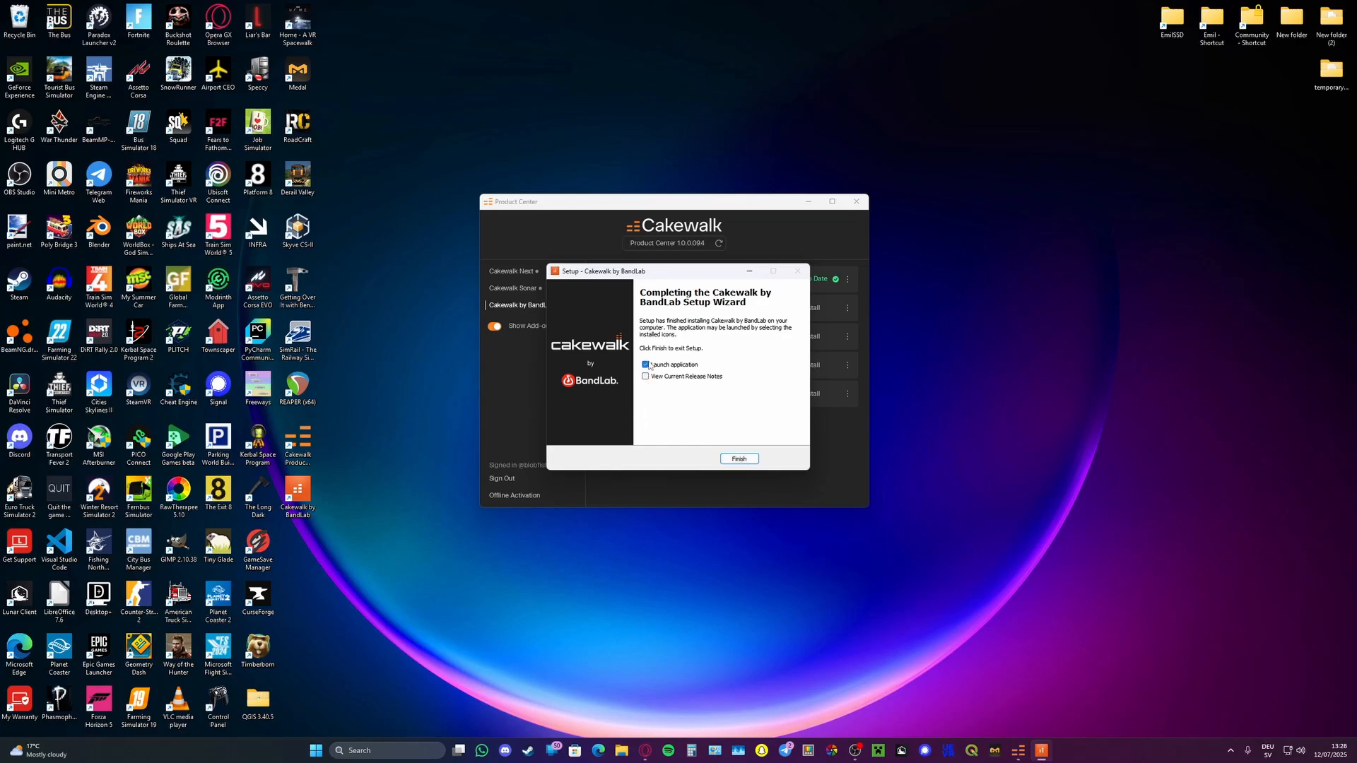
click(738, 458)
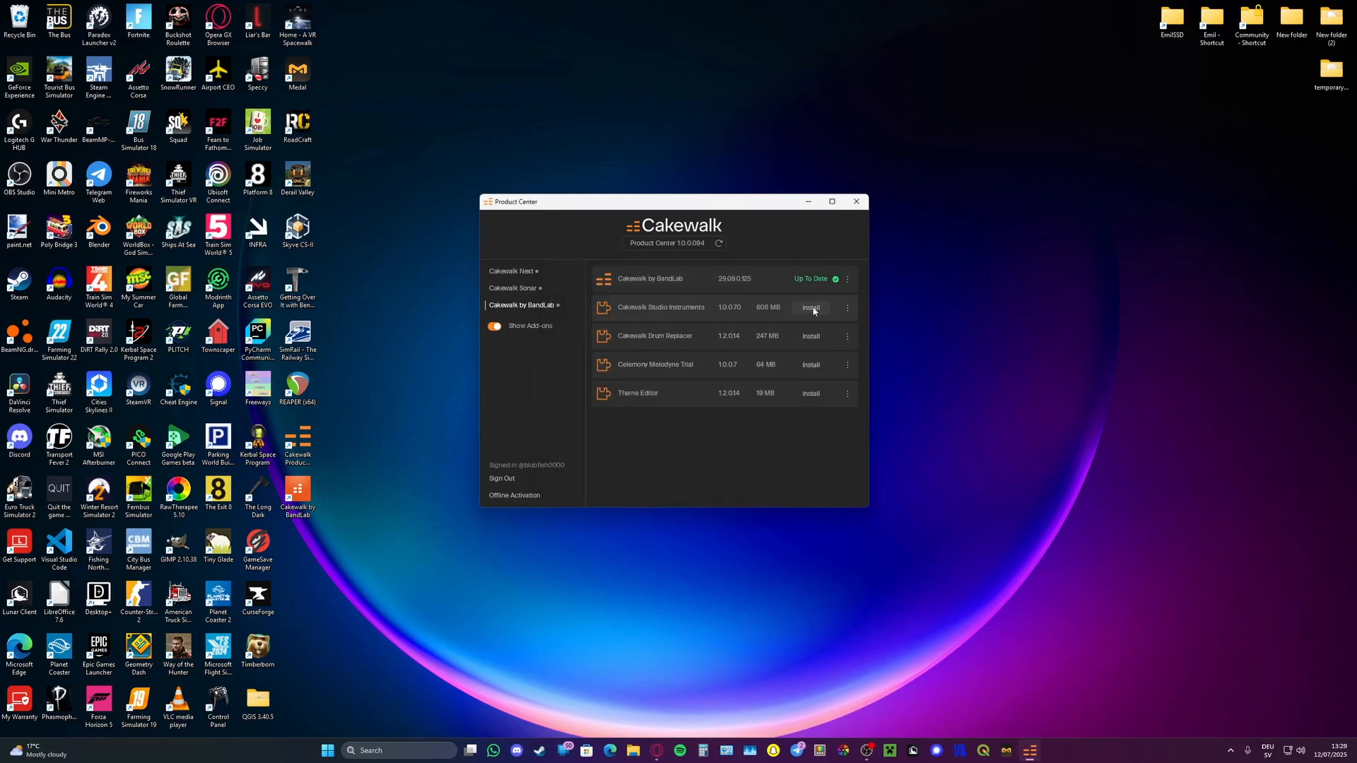
Start the Cakewalk Studio Instruments installation from Product Center
click(810, 306)
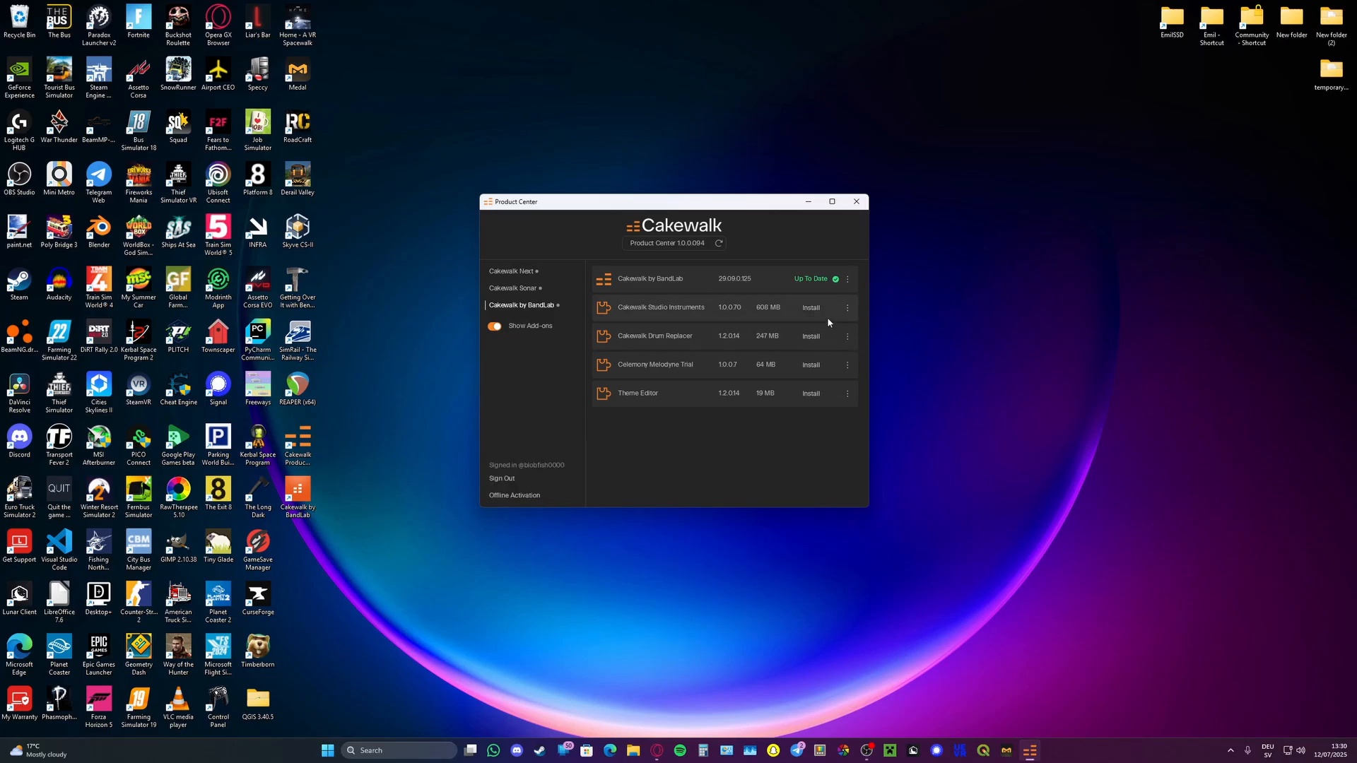
mouse_move(810, 307)
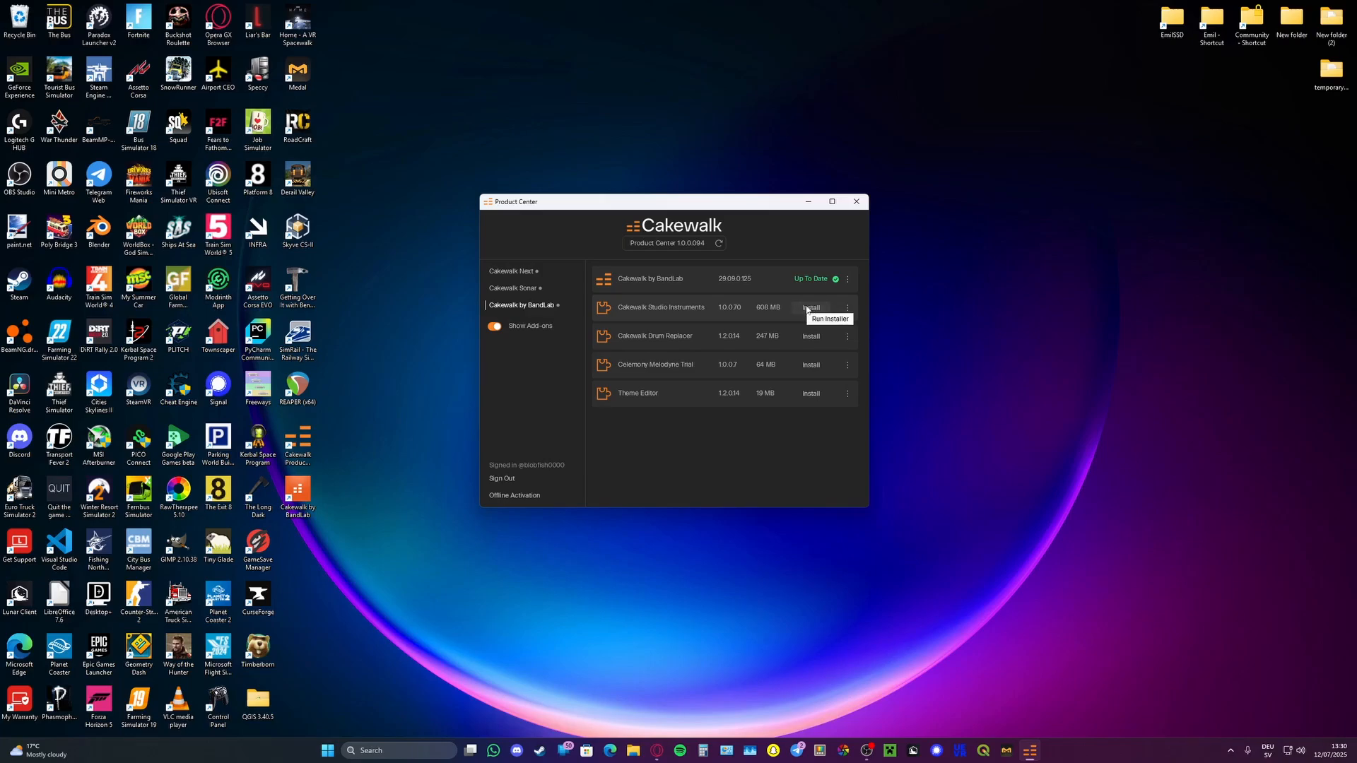
mouse_move(810, 326)
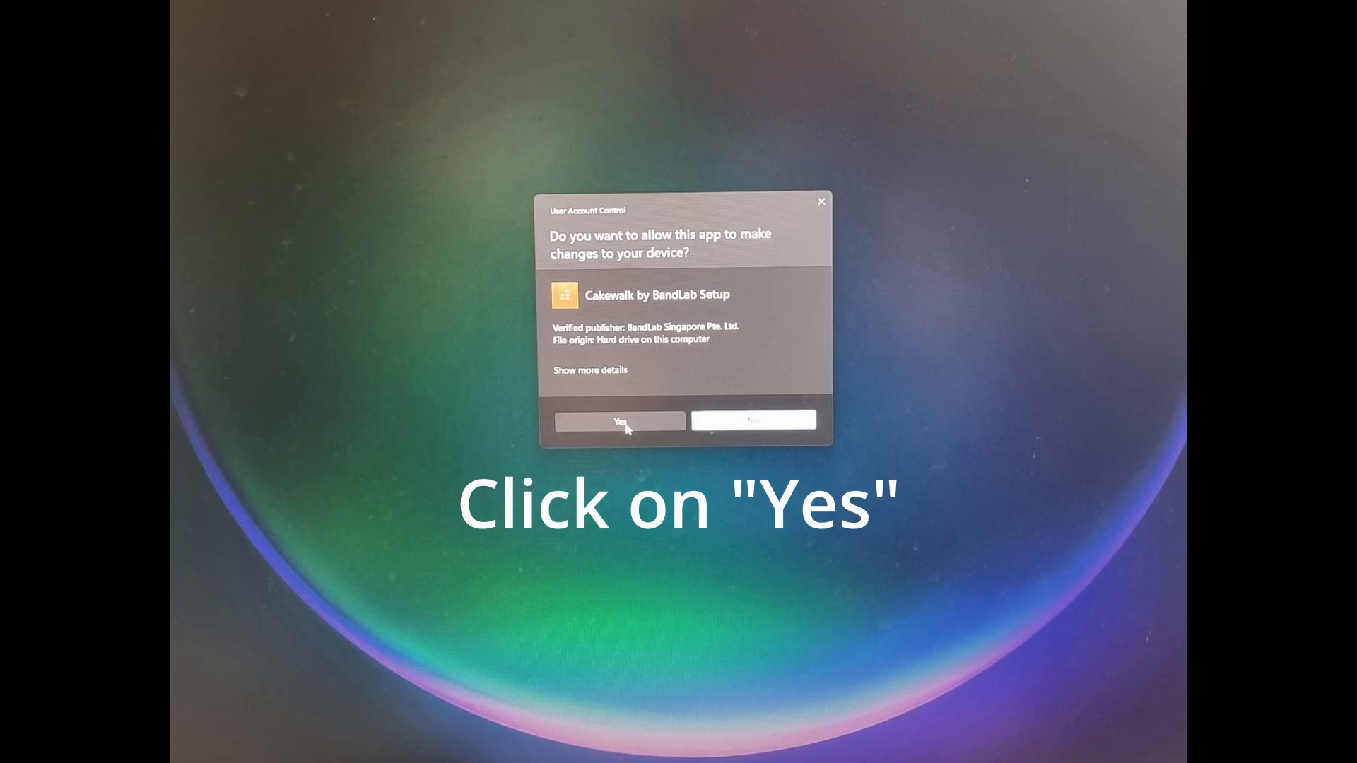
Approve the UAC prompt and install the Studio Instruments Suite to completion
click(618, 421)
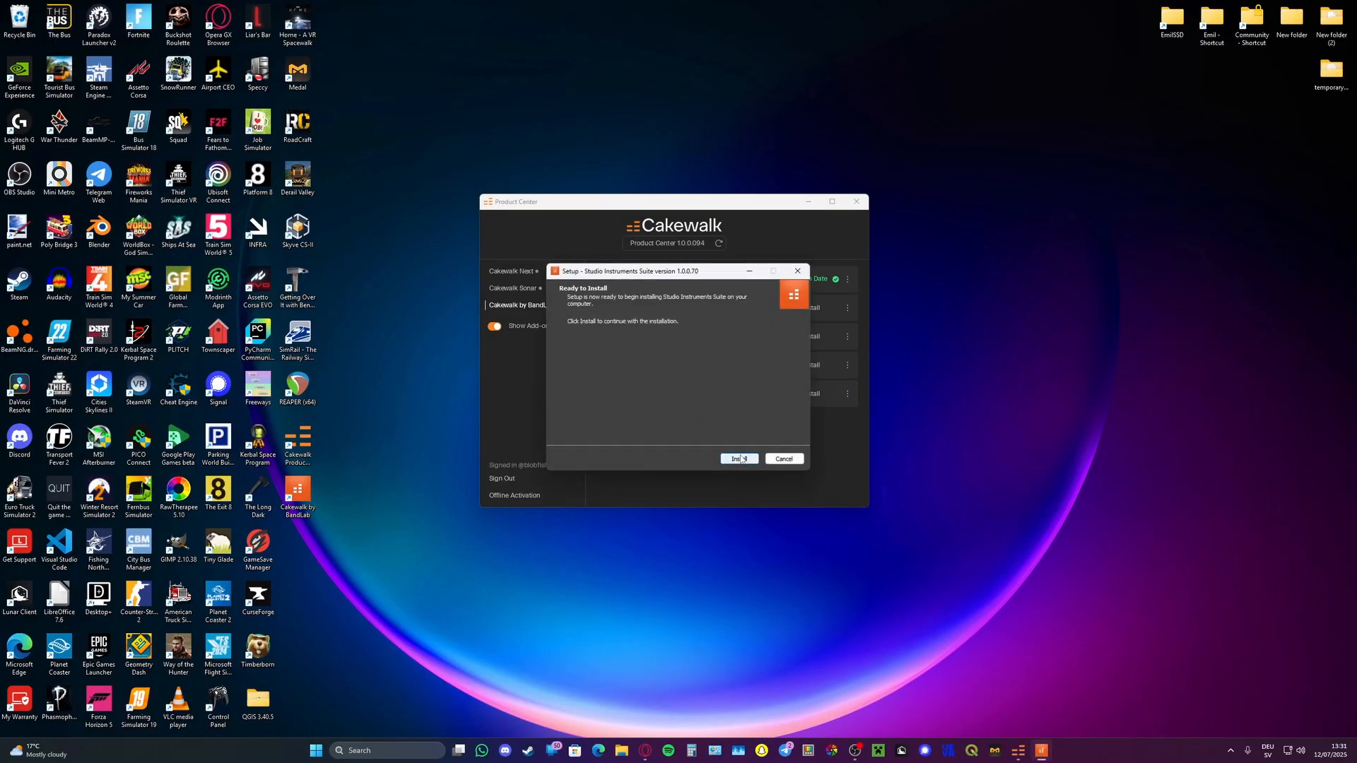
click(738, 458)
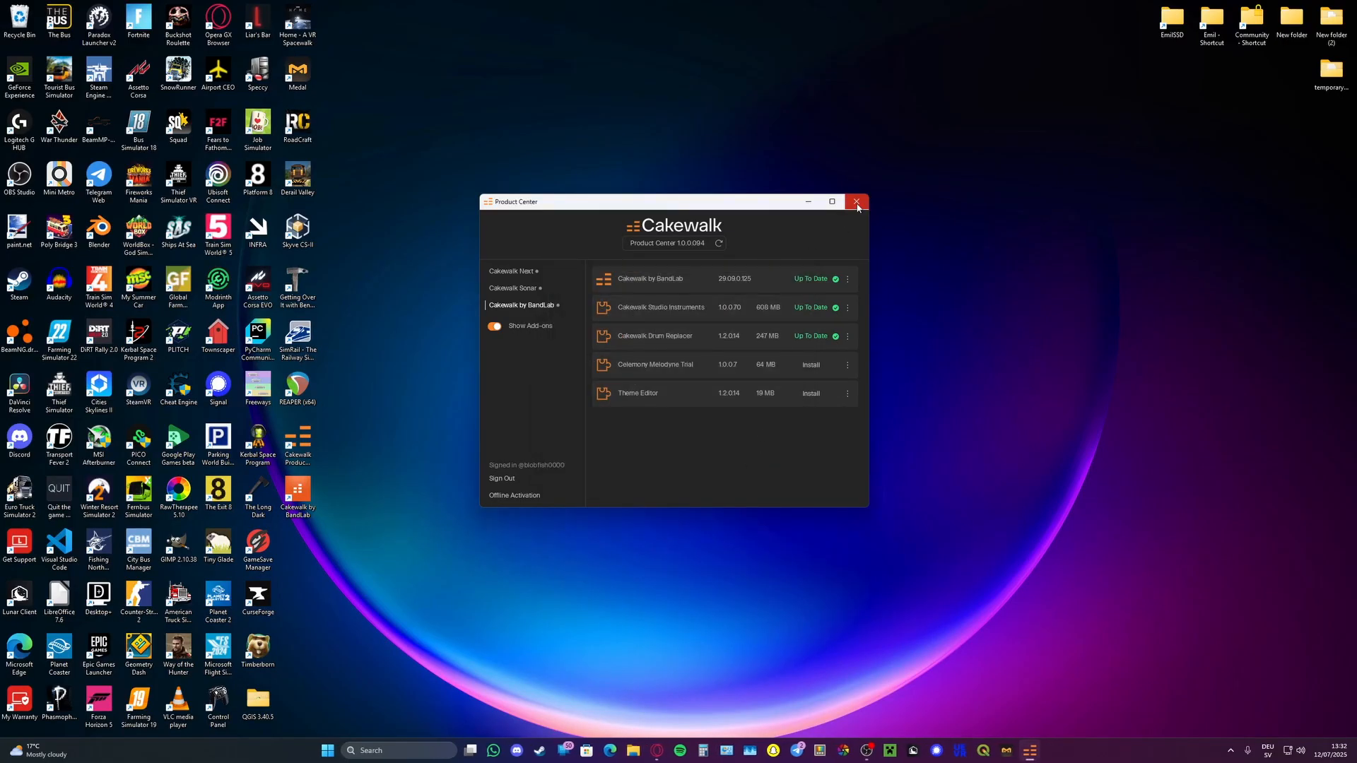
Close Product Center and launch Cakewalk by BandLab from its desktop shortcut to the Start Screen
click(856, 202)
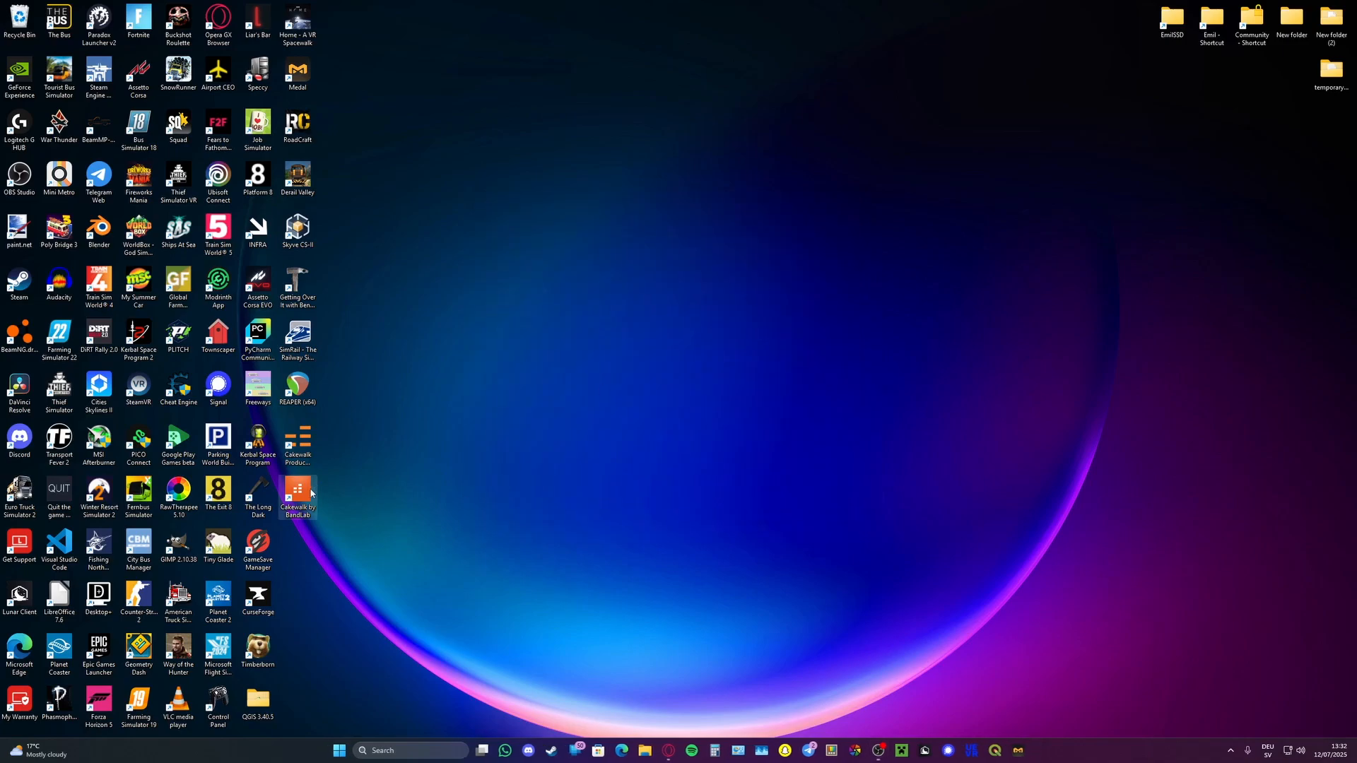
double_click(297, 493)
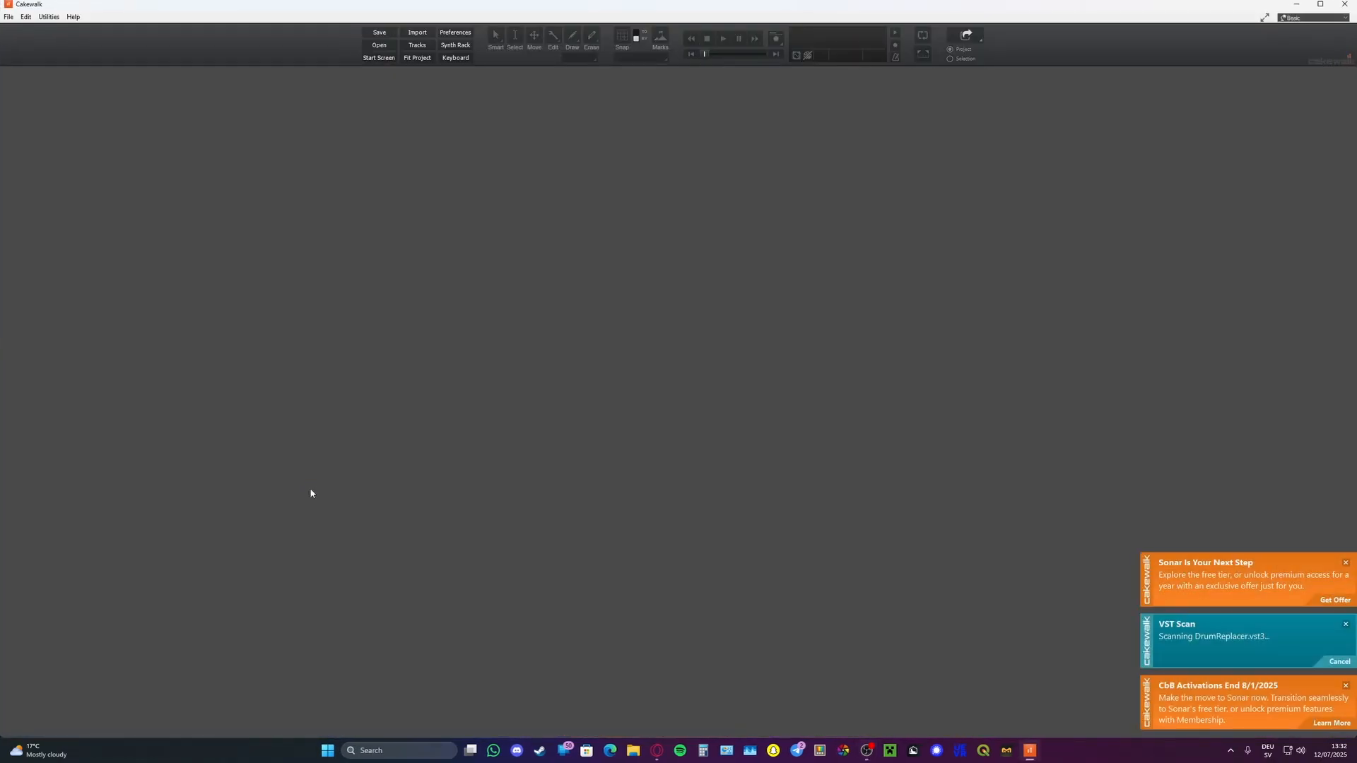
click(379, 58)
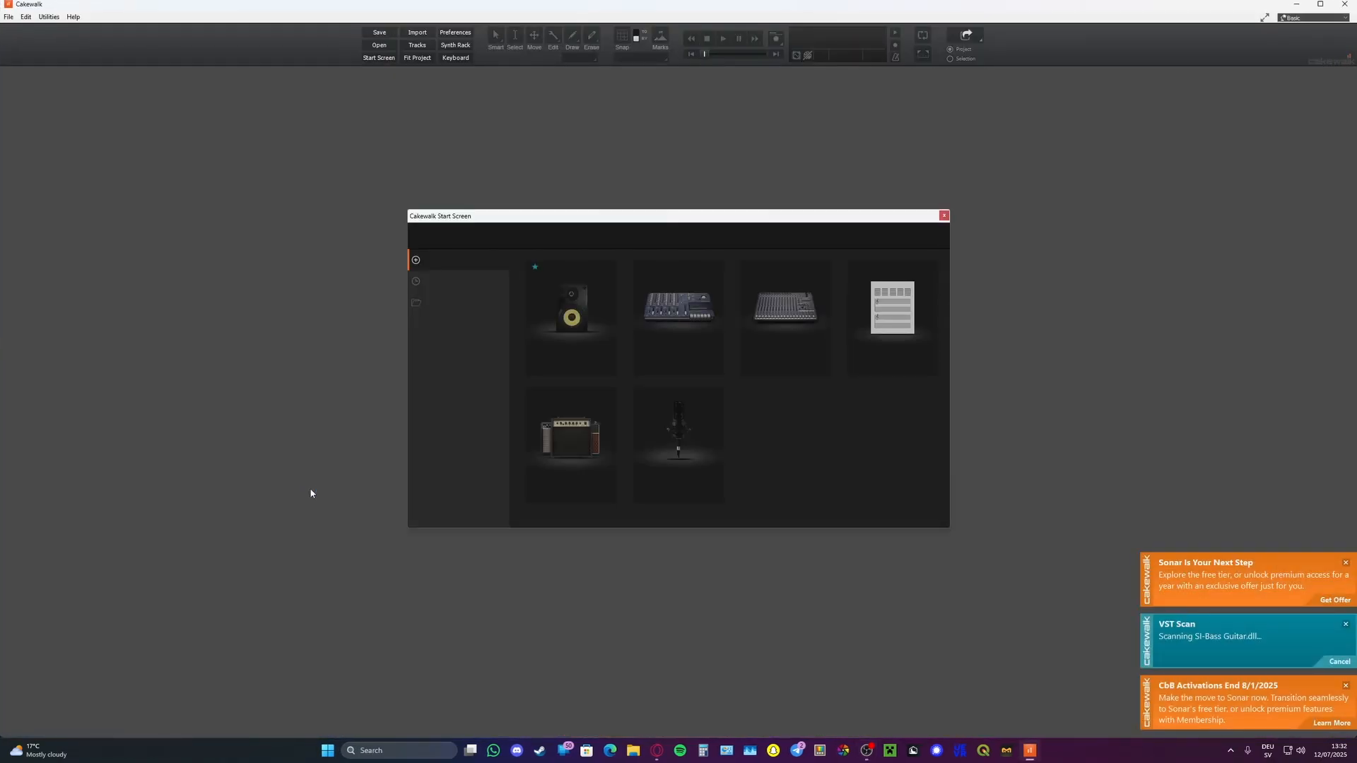